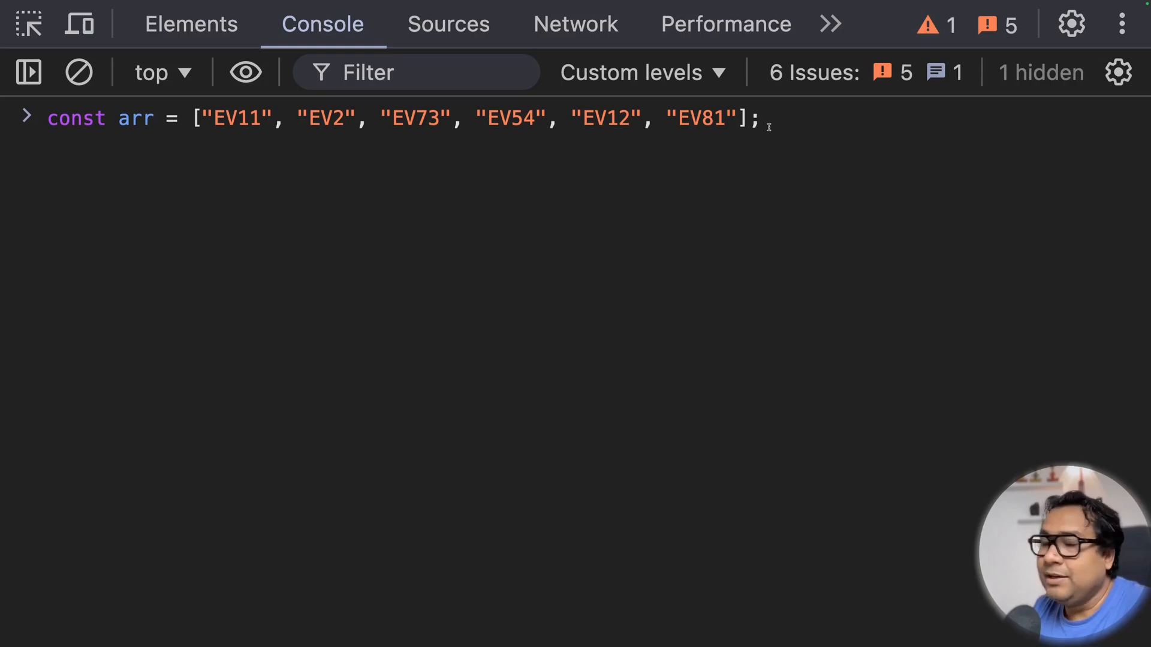
- Define the six-string EV array and run arr.sort(), showing EV2 landing after EV11 and EV12
key(Enter)
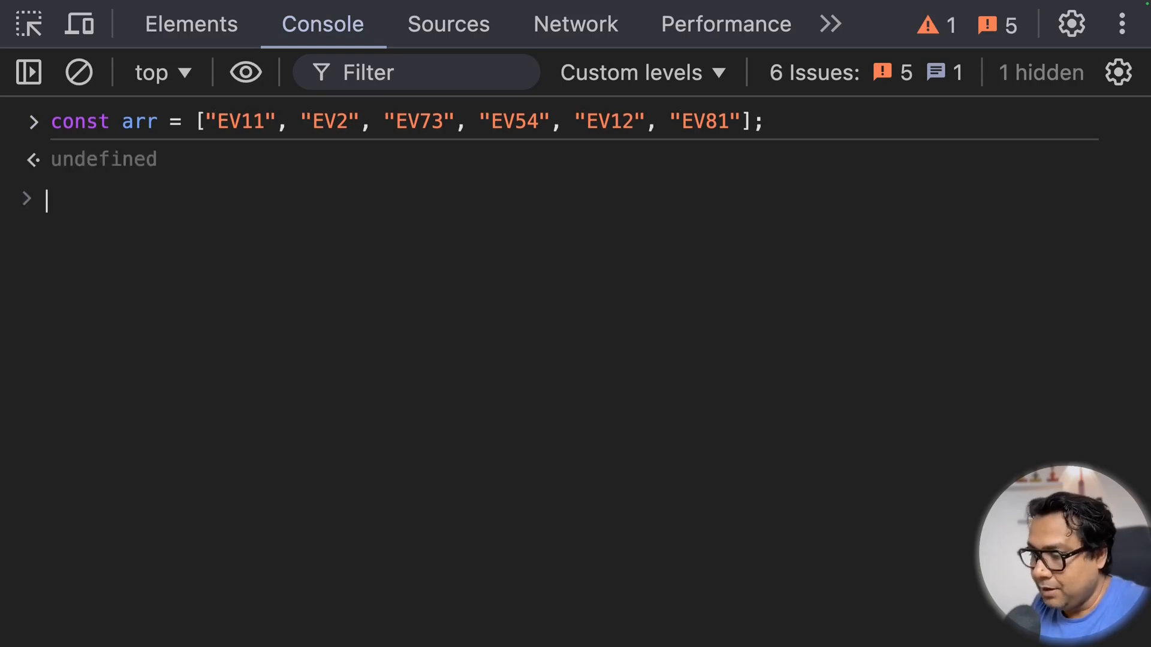
text(arr.s)
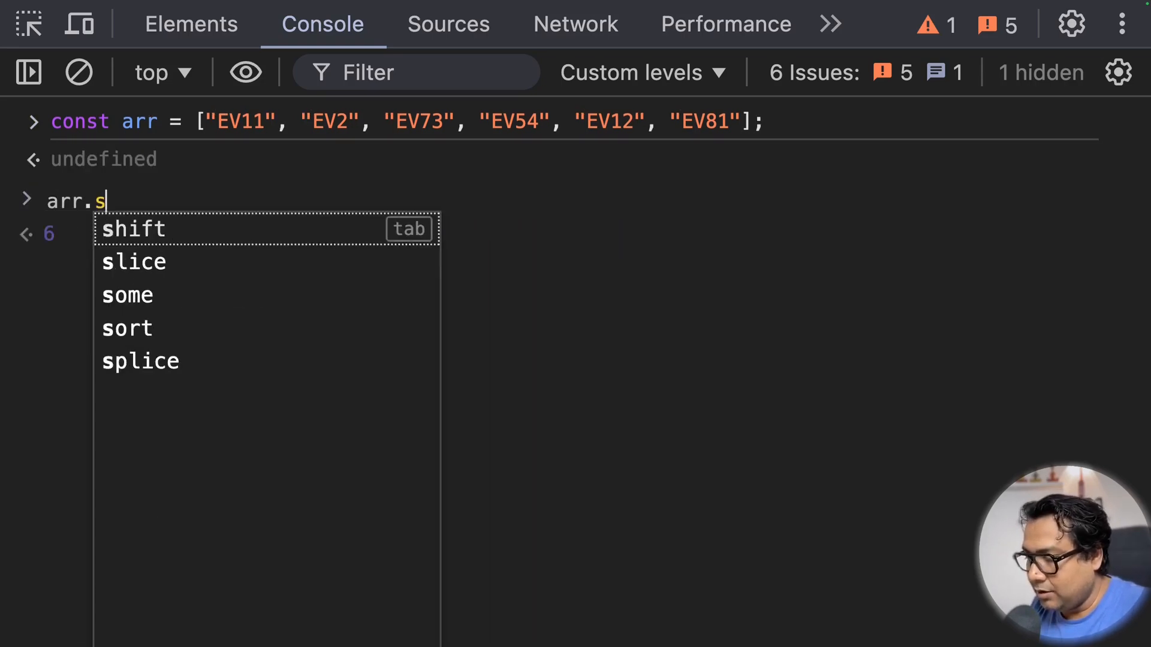
text(ort())
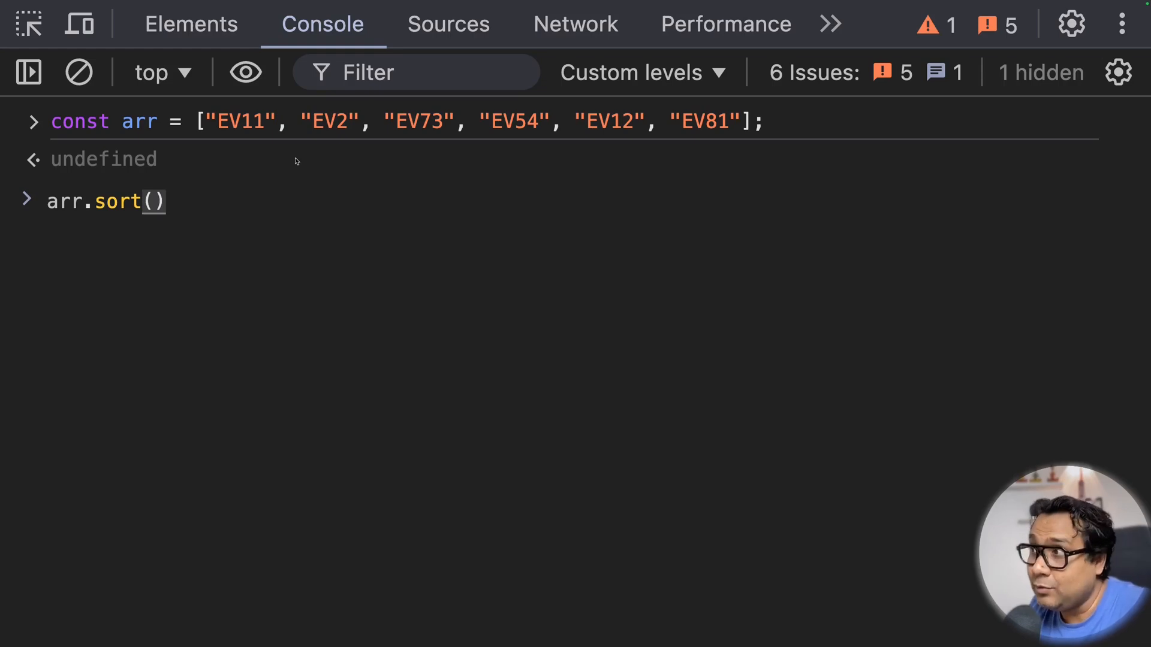
key(Enter)
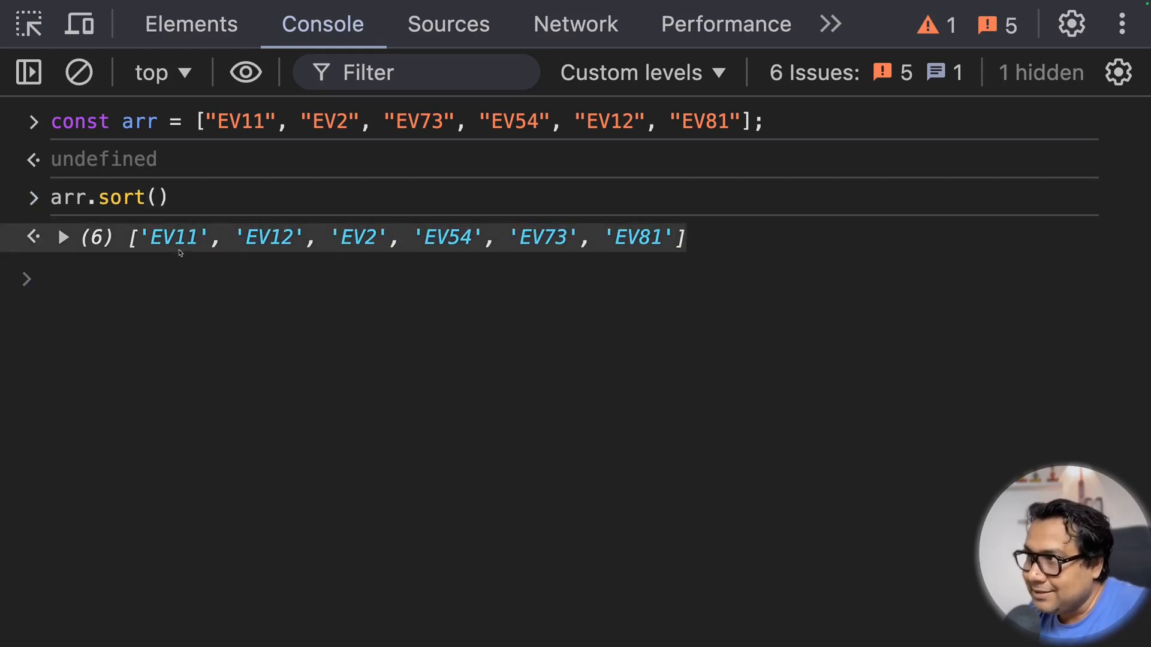
mouse_move(228, 264)
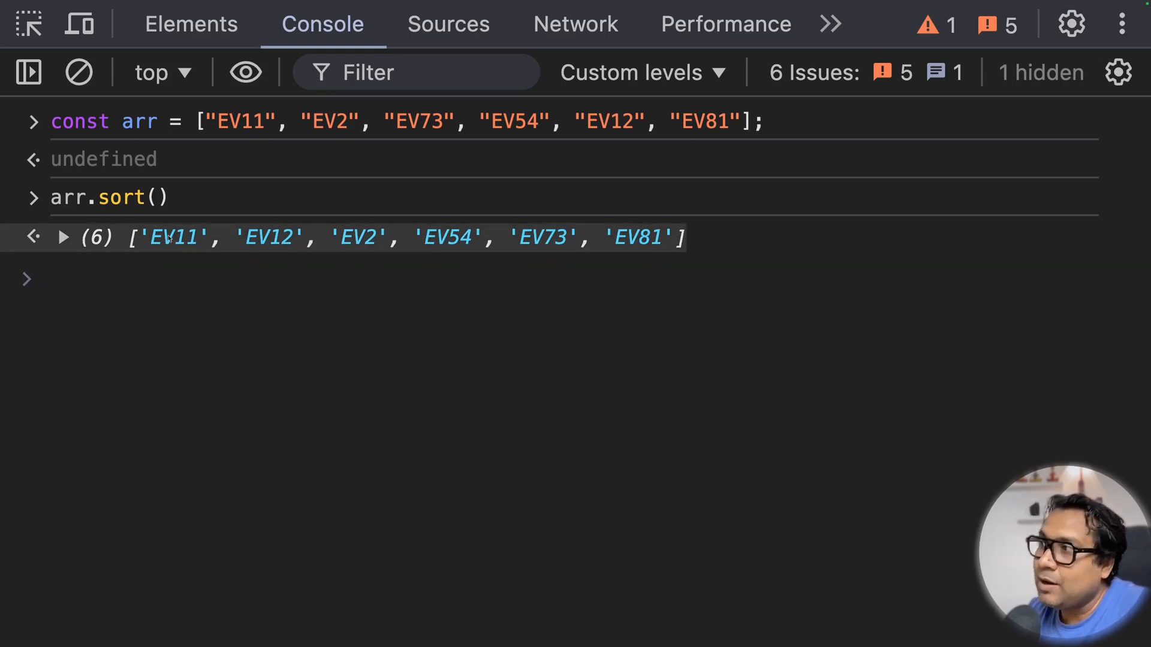
mouse_move(283, 252)
text(arr.sort((a, b)
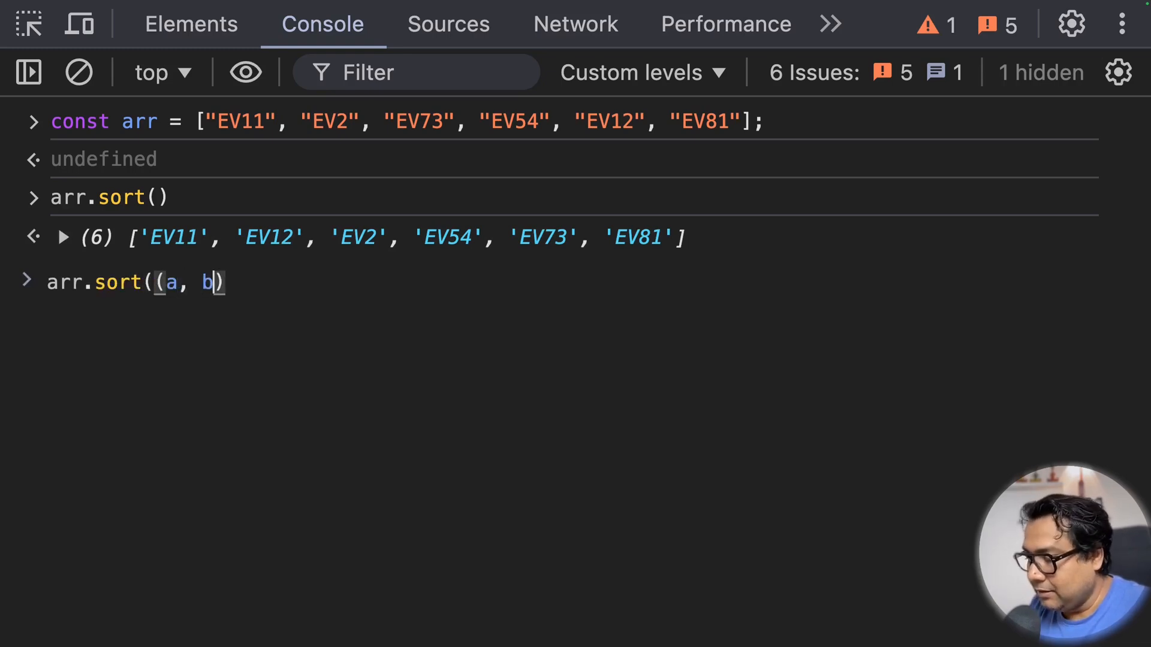
- Evaluate "EV11".localeCompare("EV73") and get -1
text(=> a))
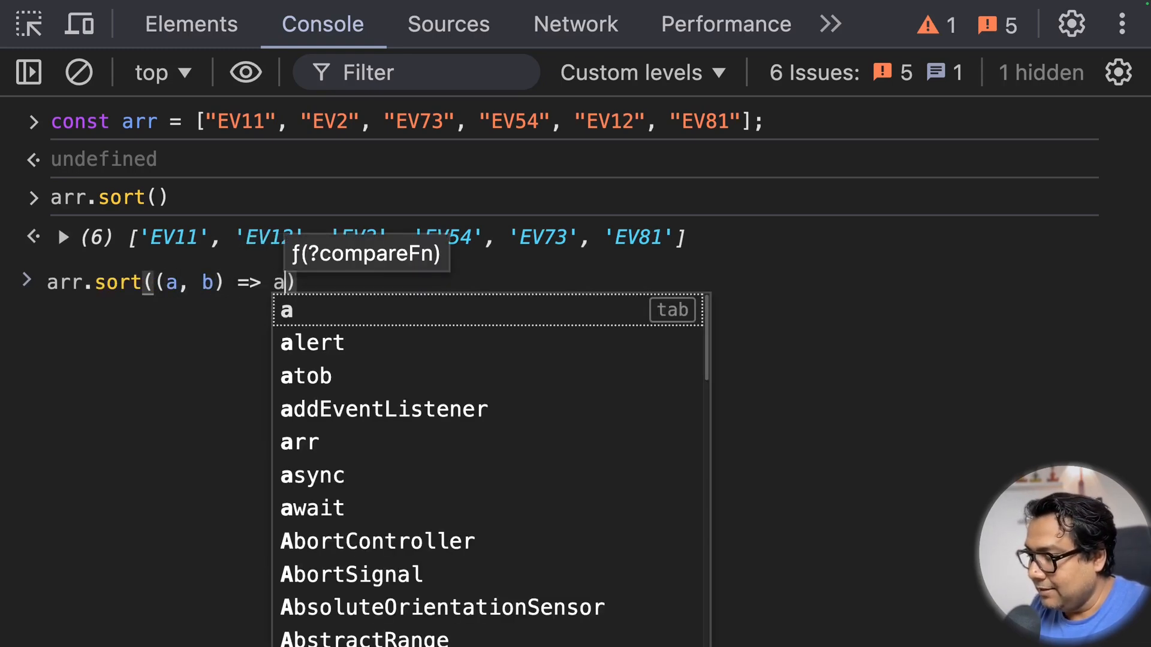
text("EV11".localeCompare("EV73")
key(Enter)
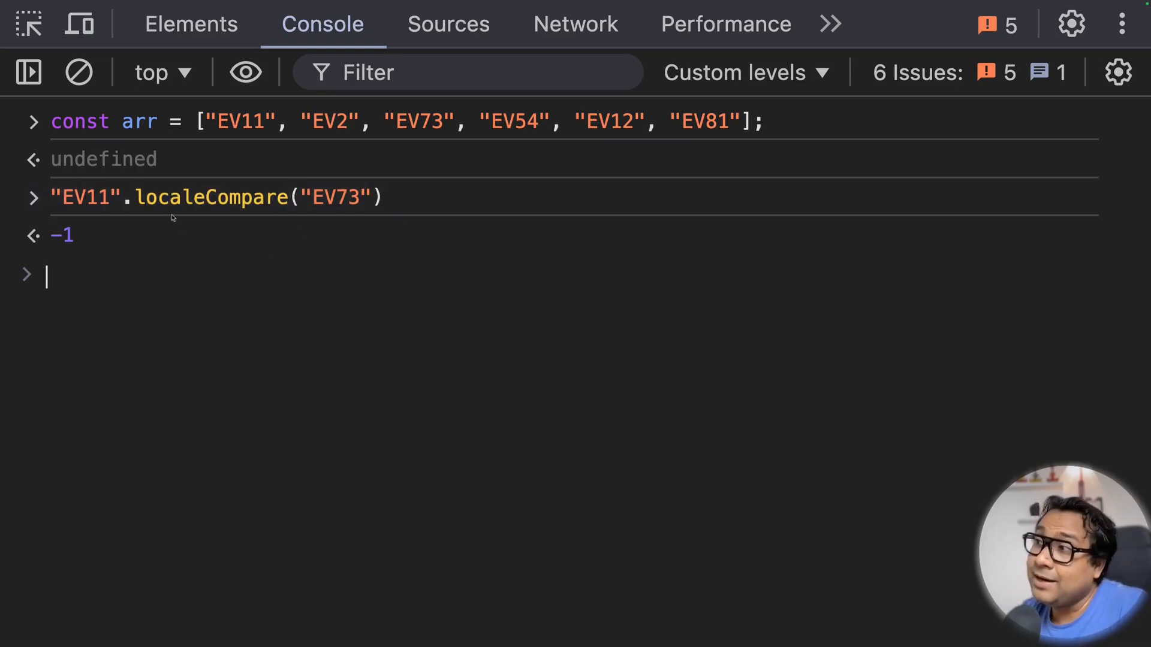
double_click(211, 196)
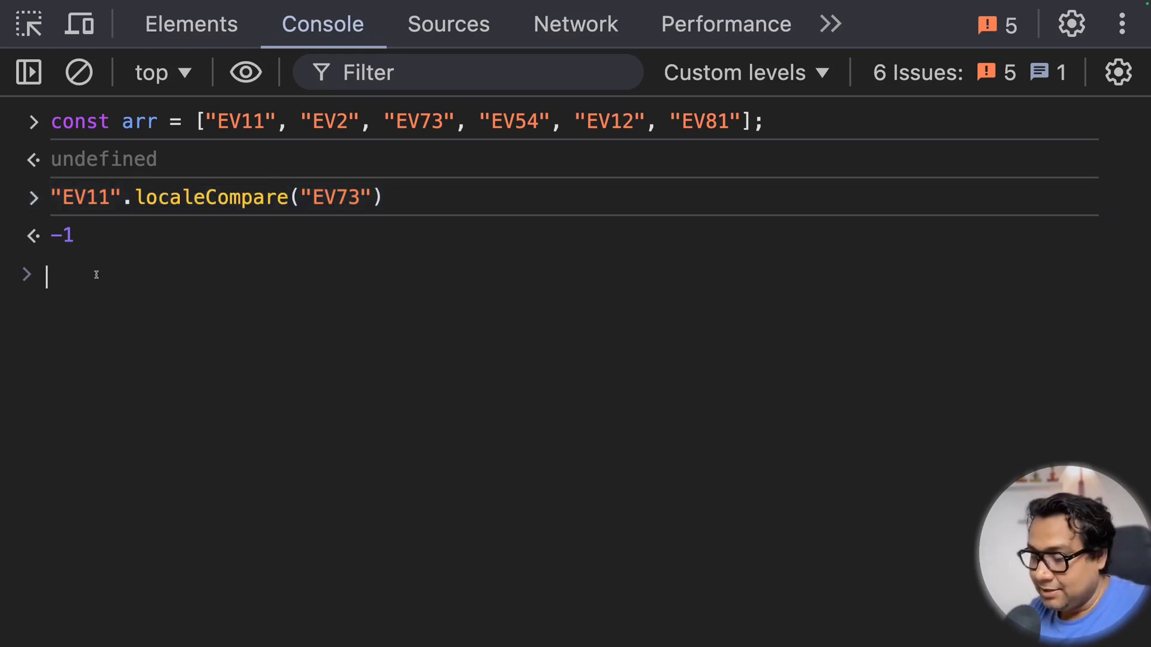
- Define const sortAN = (a, b) => a.localeCompare(b, 'en', {numeric: true}) in the console
text(const sort)
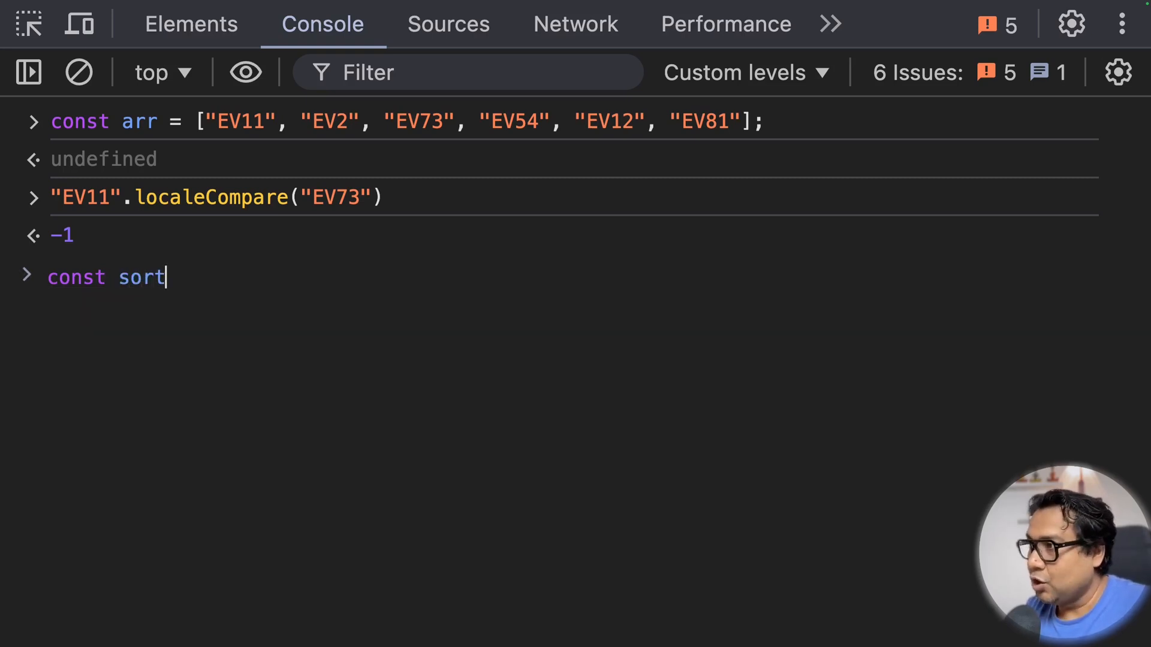
text(AN =)
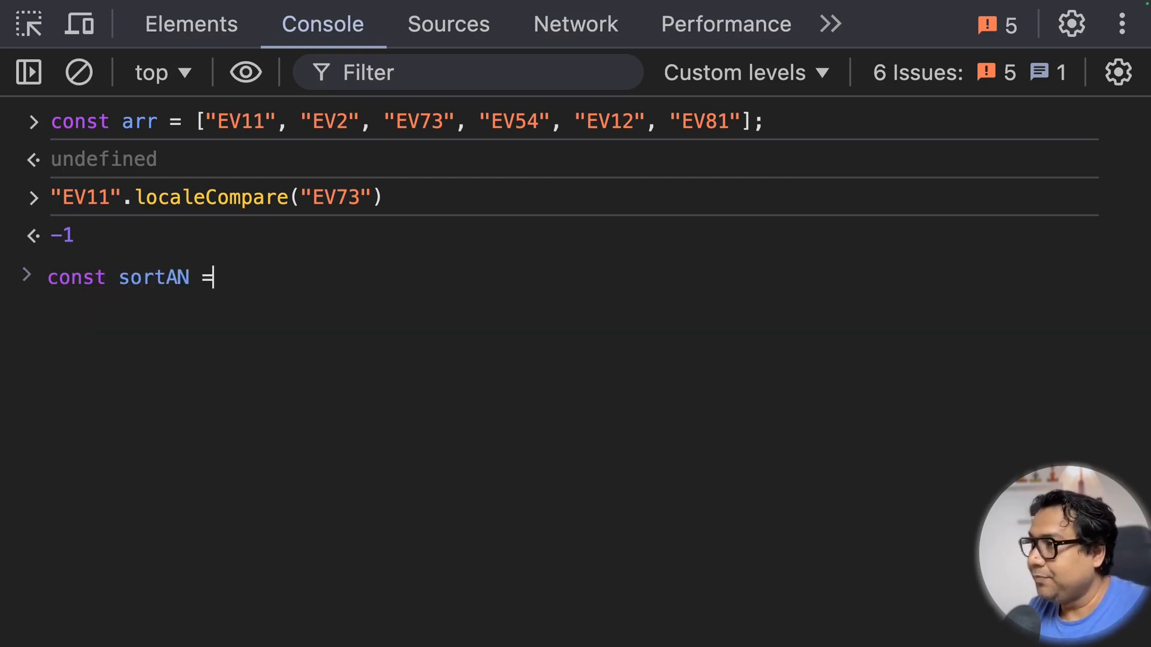
text((a, b)
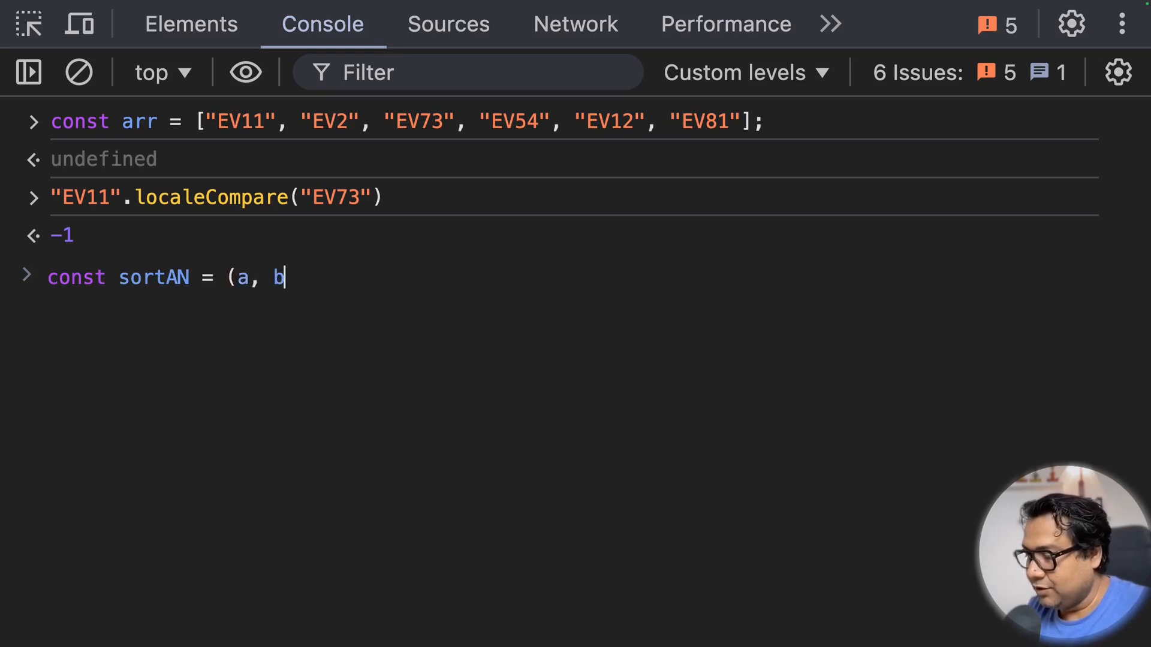
text() => a.)
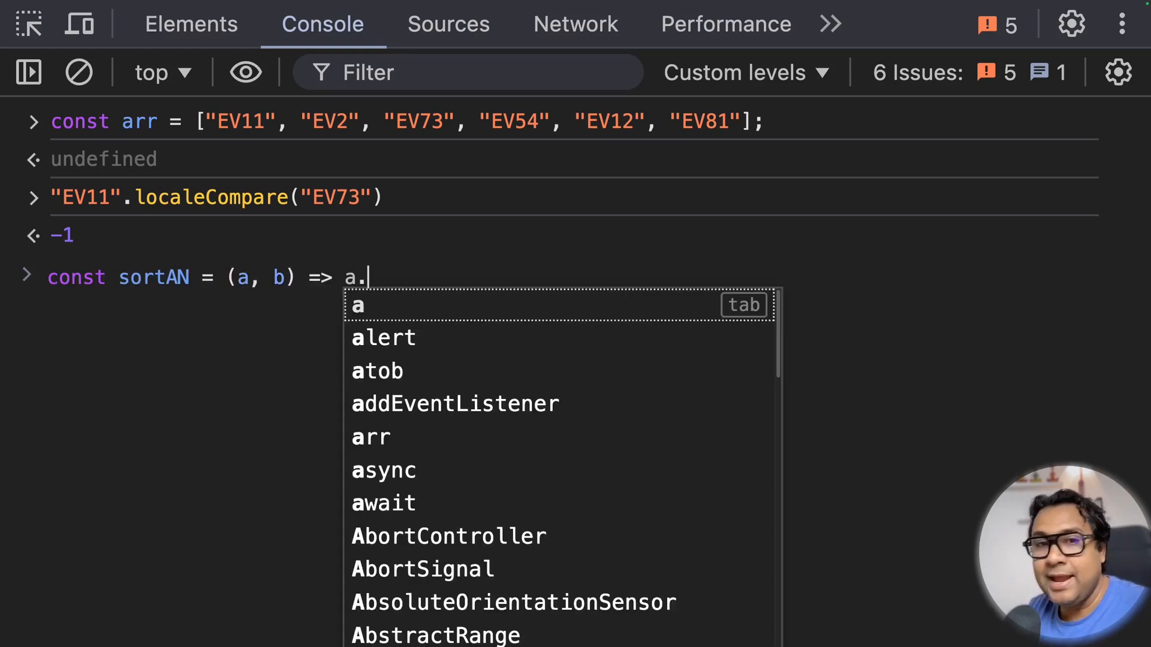
text(localeCompare(b,)
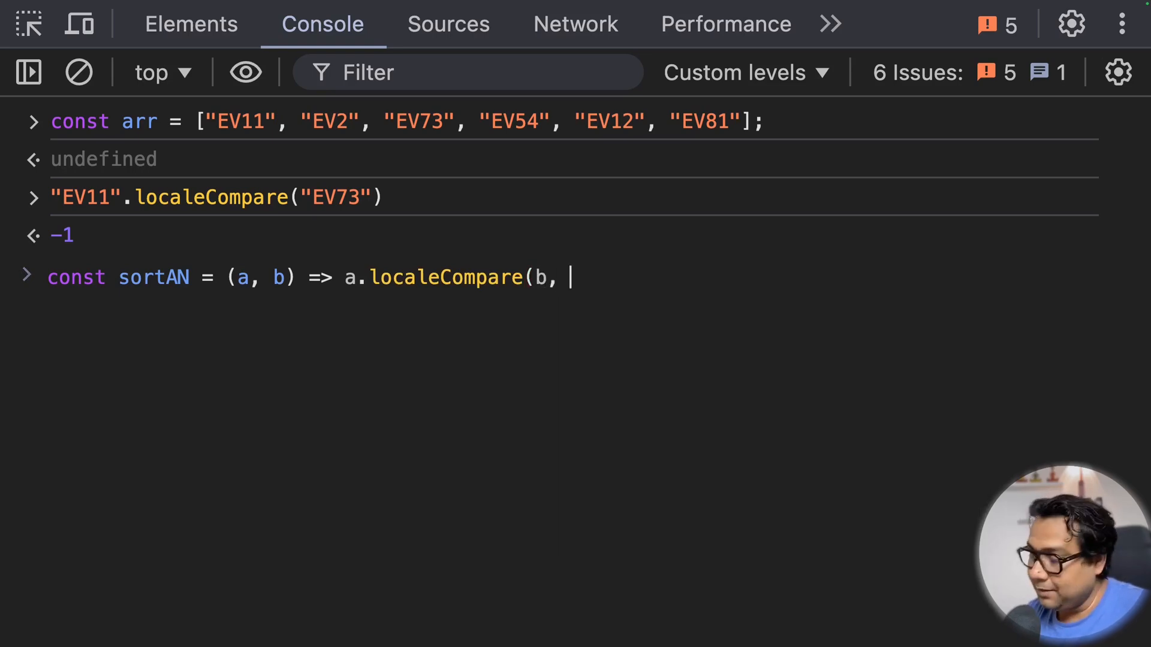
text('en)
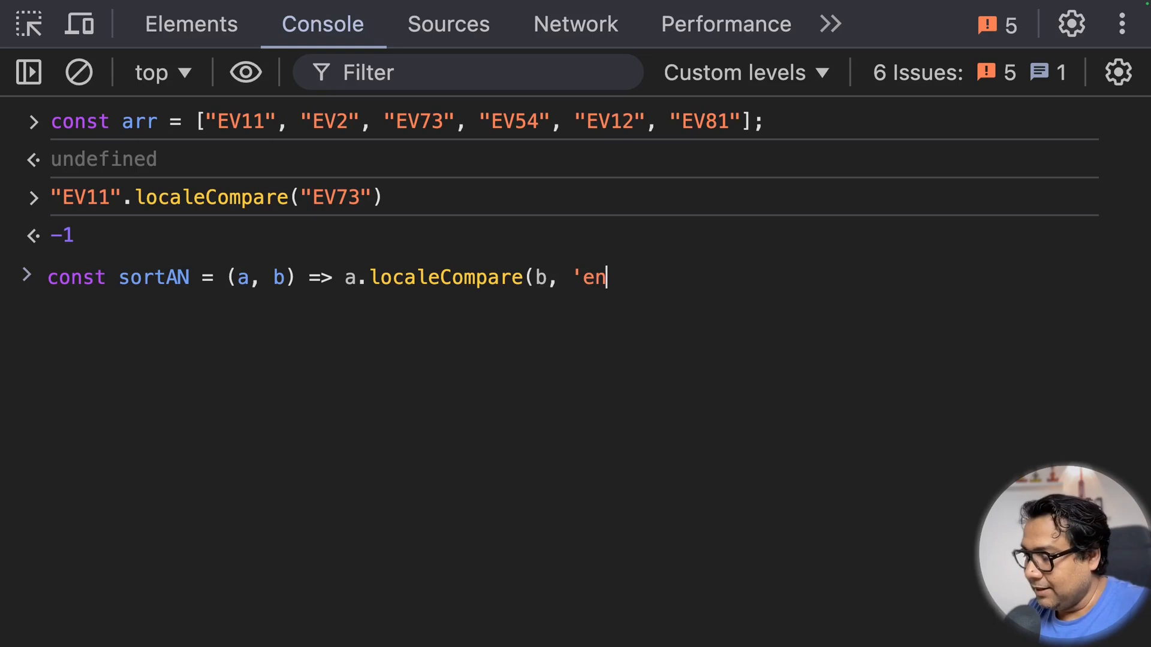
text(',)
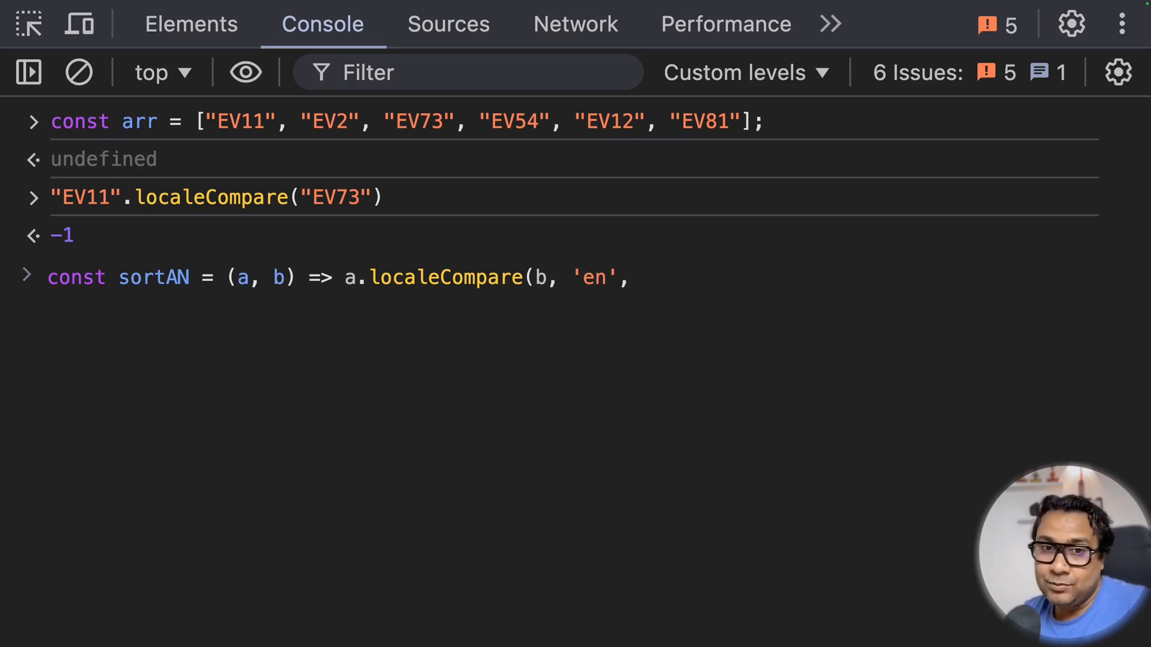
text({}))
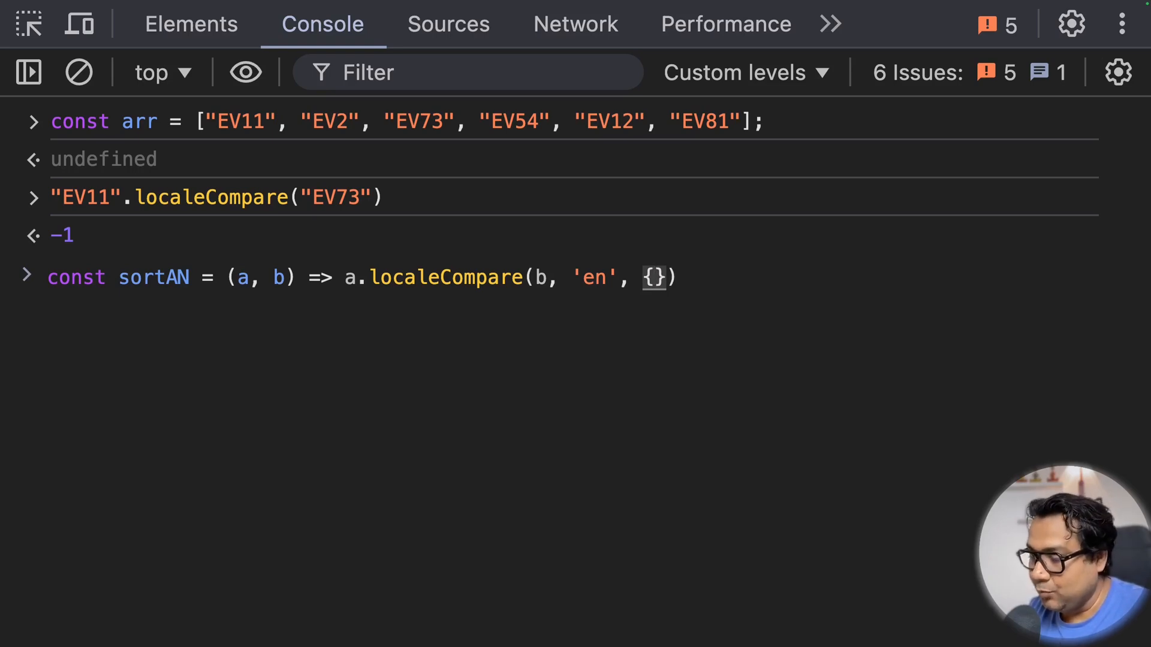
text(numeric: true)
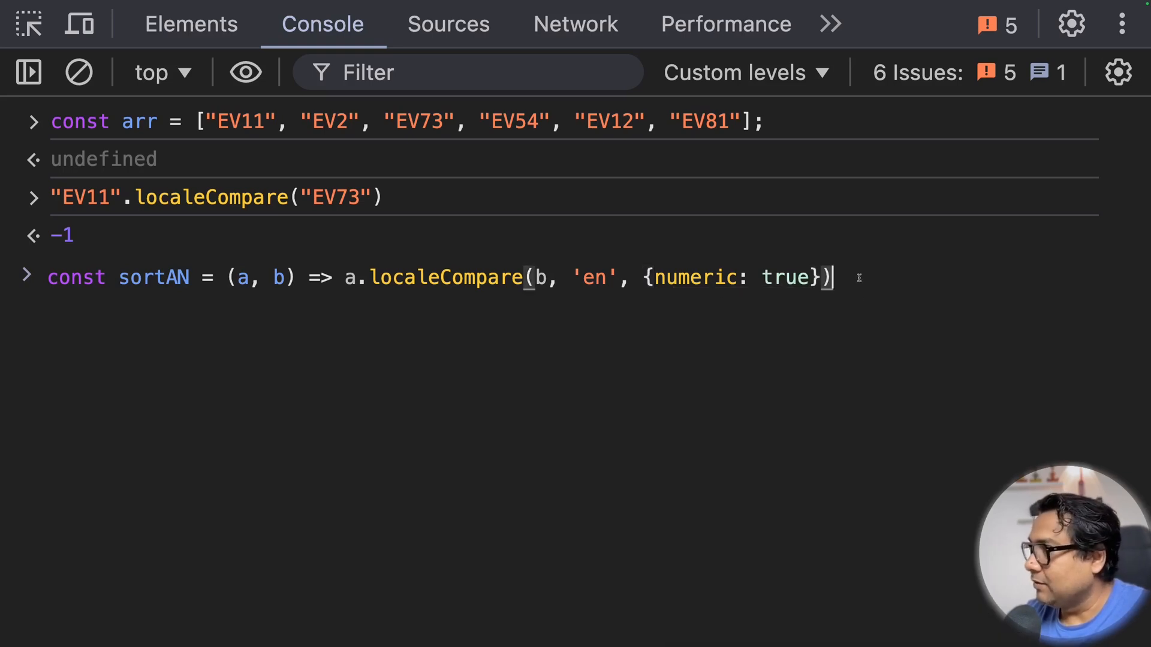
key(Enter)
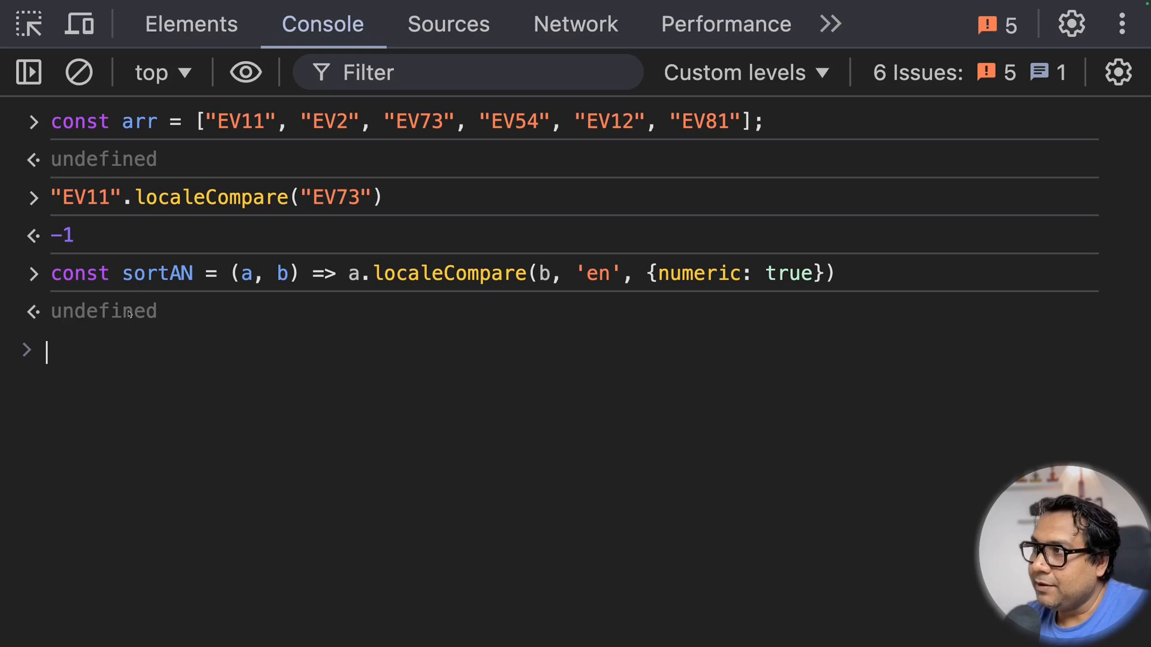
text(arr.sort()
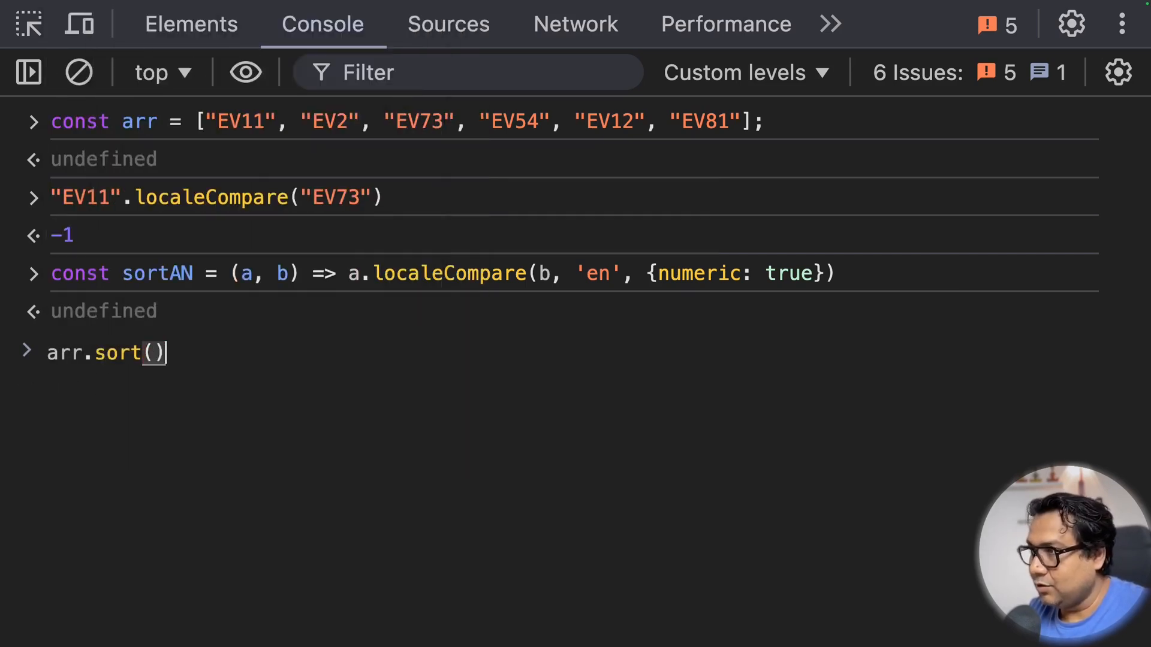
- Run arr.sort(sortAN) to get EV2, EV11, EV12, EV54, EV73, EV81 and emphasise the numeric: true option
key(Enter)
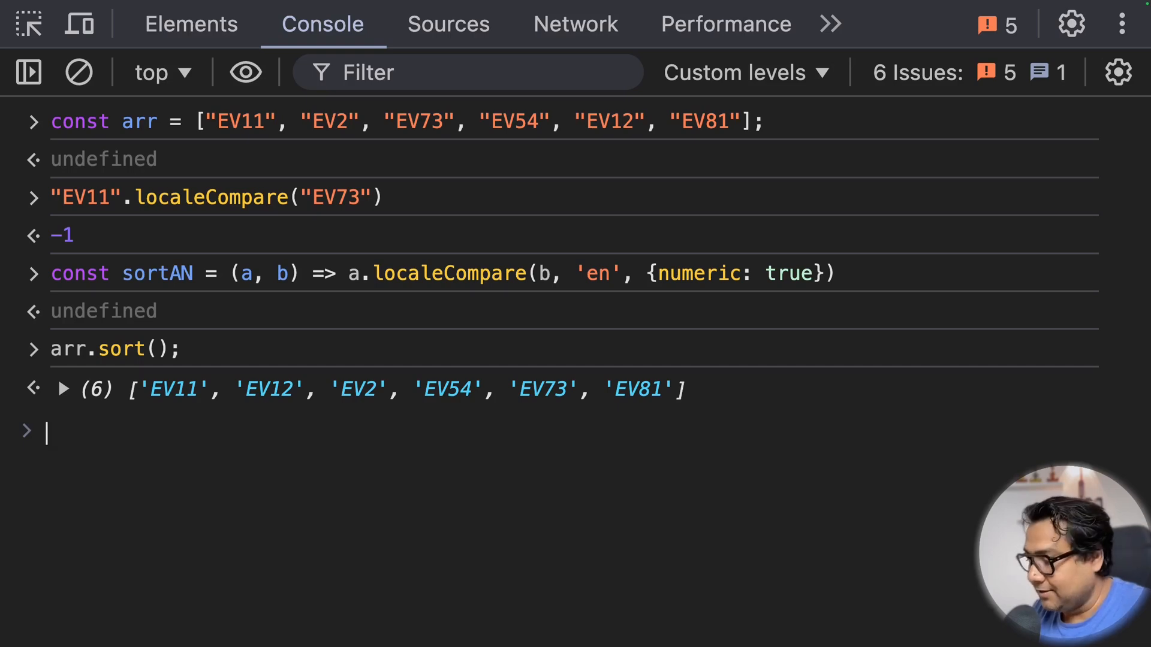
text(arr.sort();)
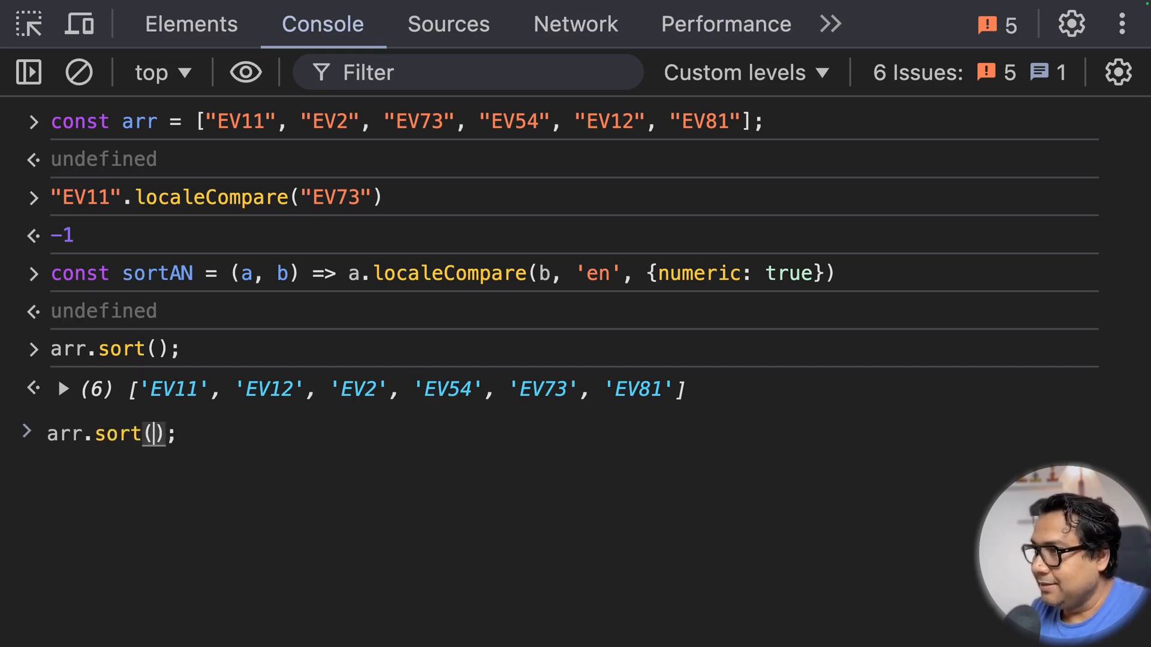
text(sort)
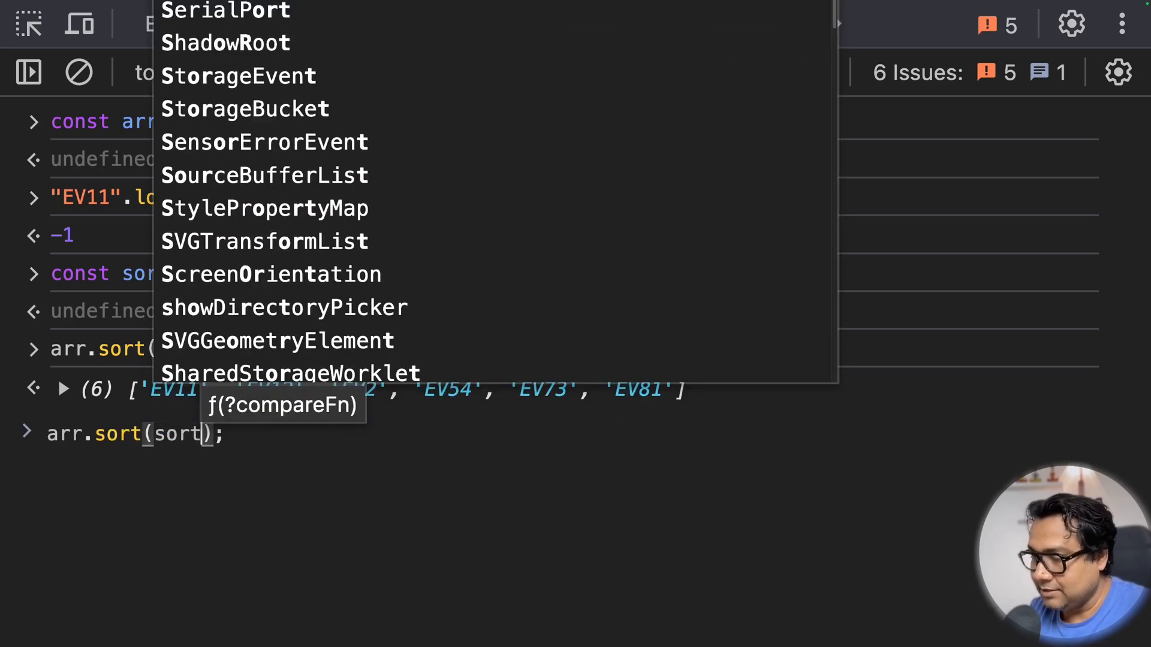
text(AN)
key(Enter)
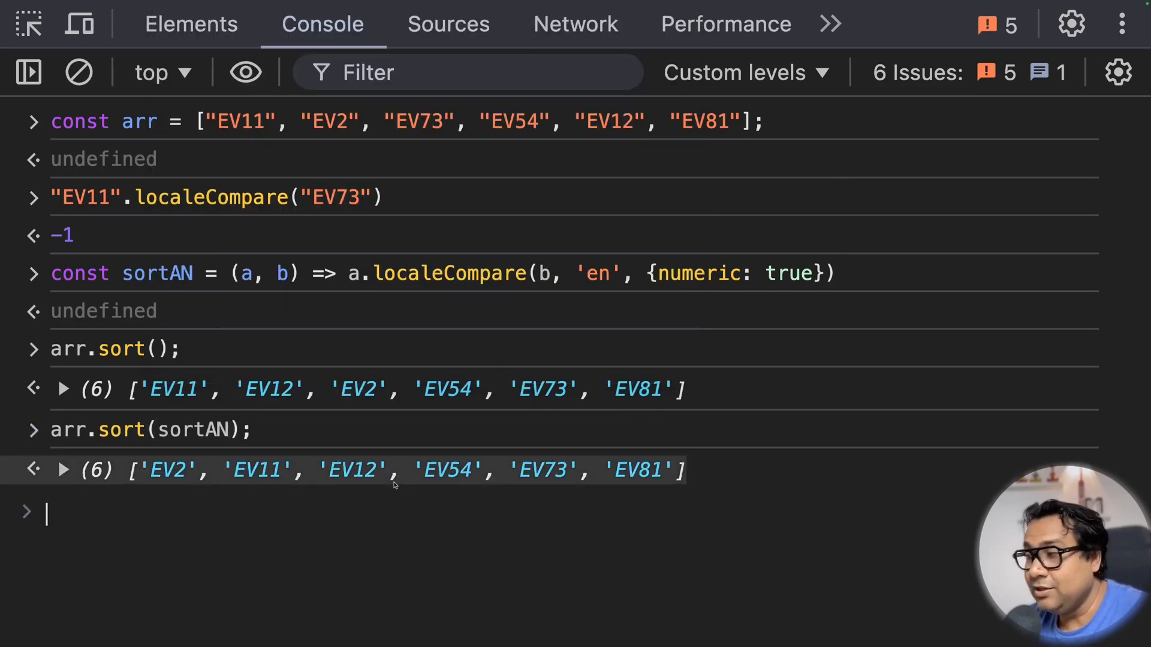
mouse_move(657, 484)
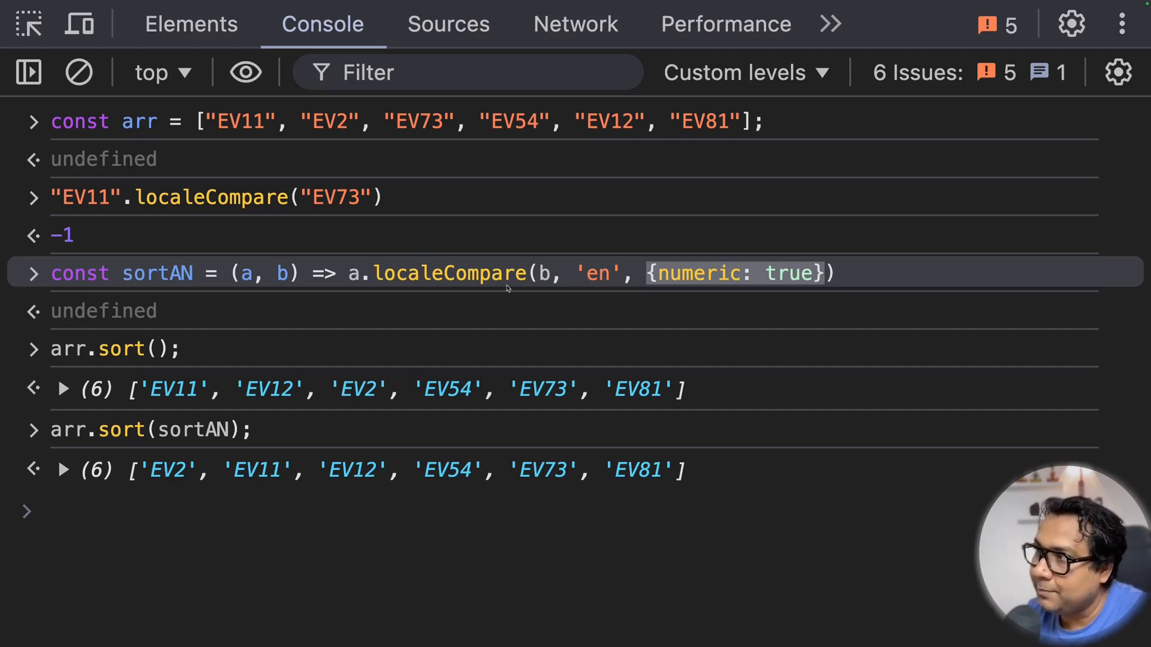
double_click(157, 274)
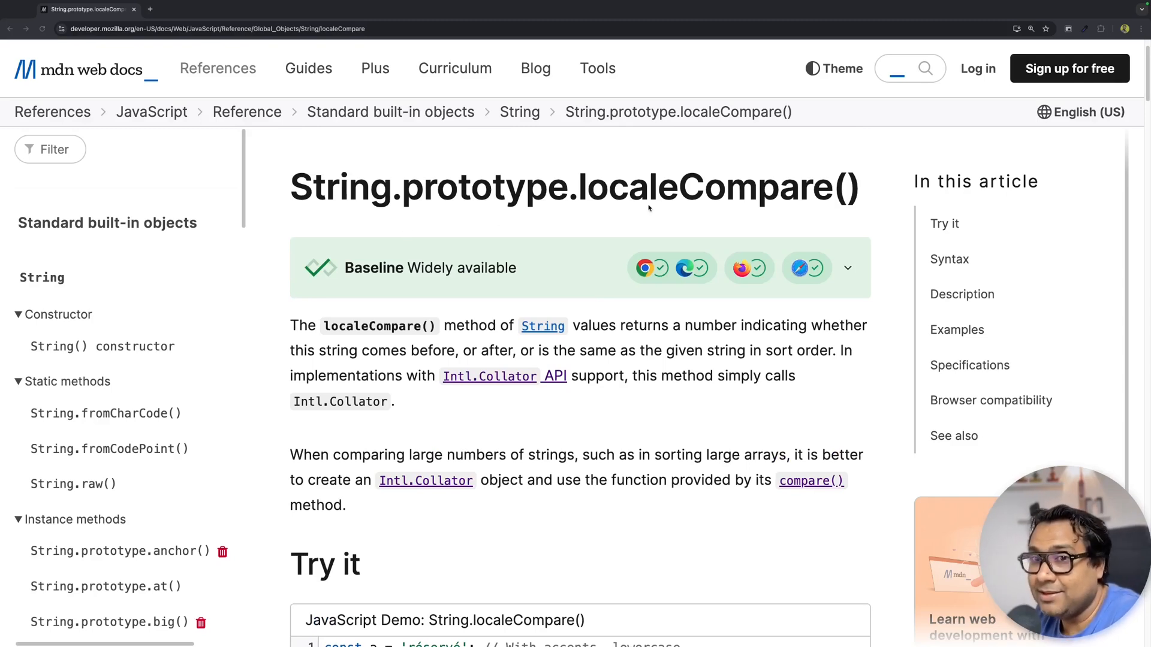
- Scroll the MDN localeCompare article and highlight the paragraph recommending Intl.Collator for large arrays
scroll(down, 3)
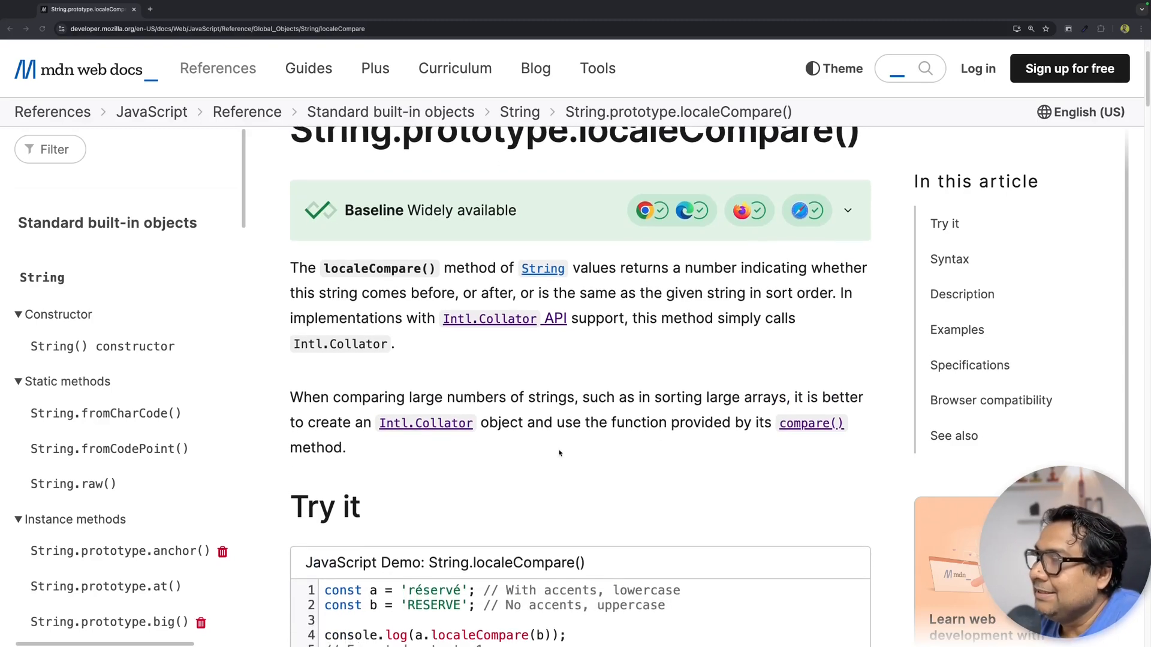
scroll(down, 3)
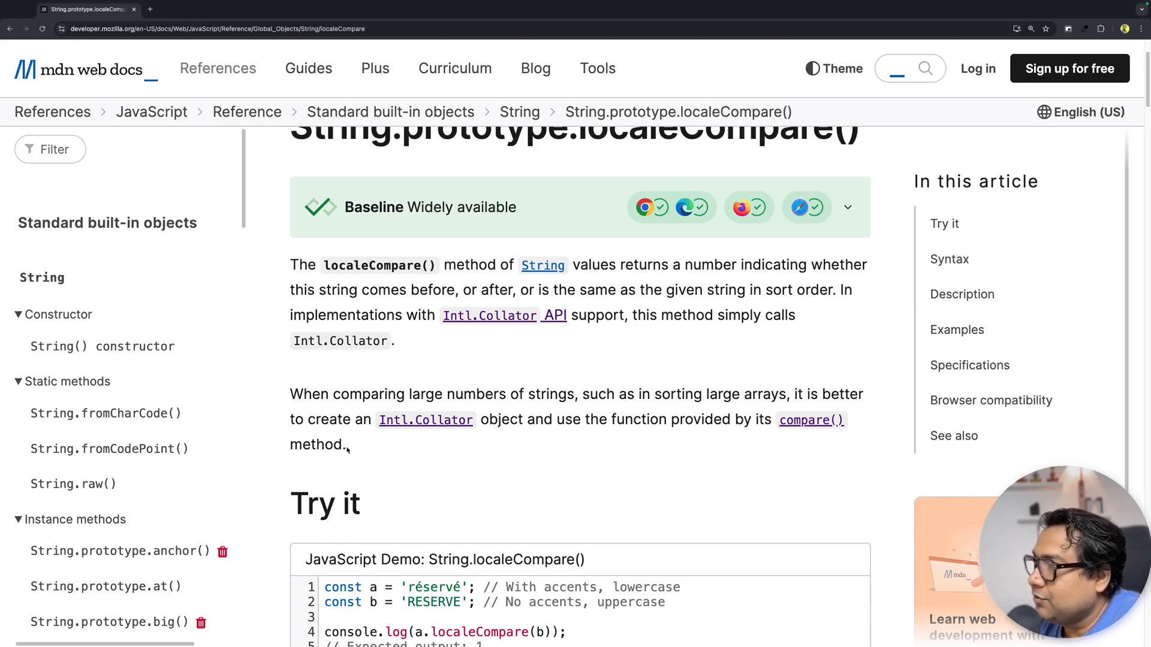
drag(290, 394, 345, 443)
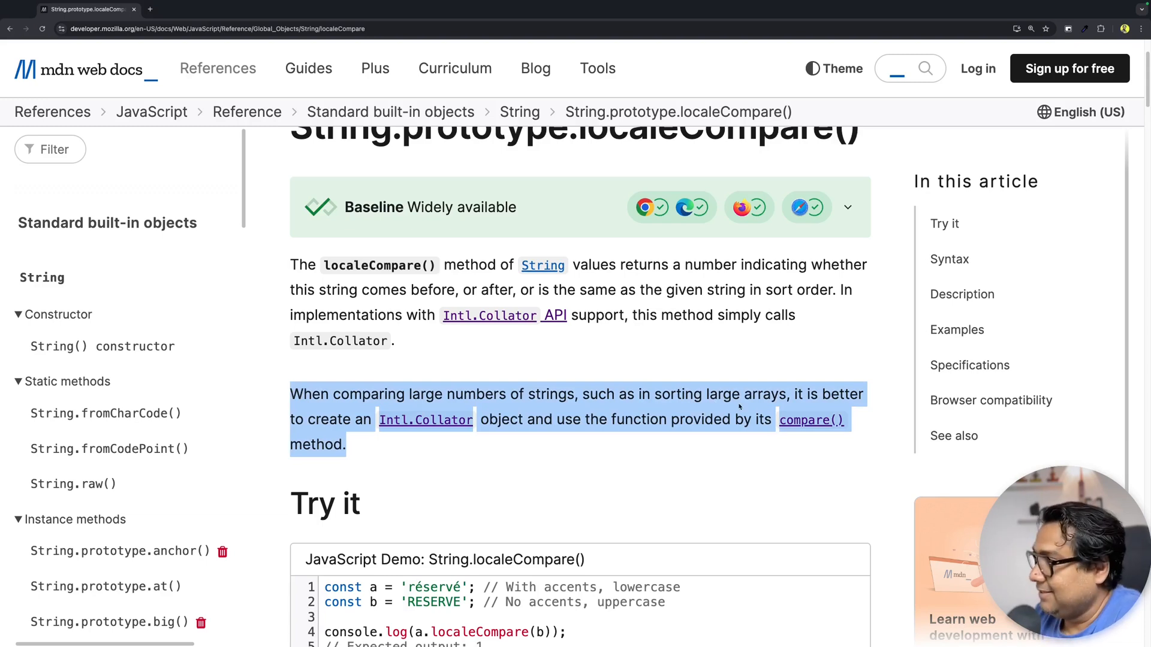
click(448, 438)
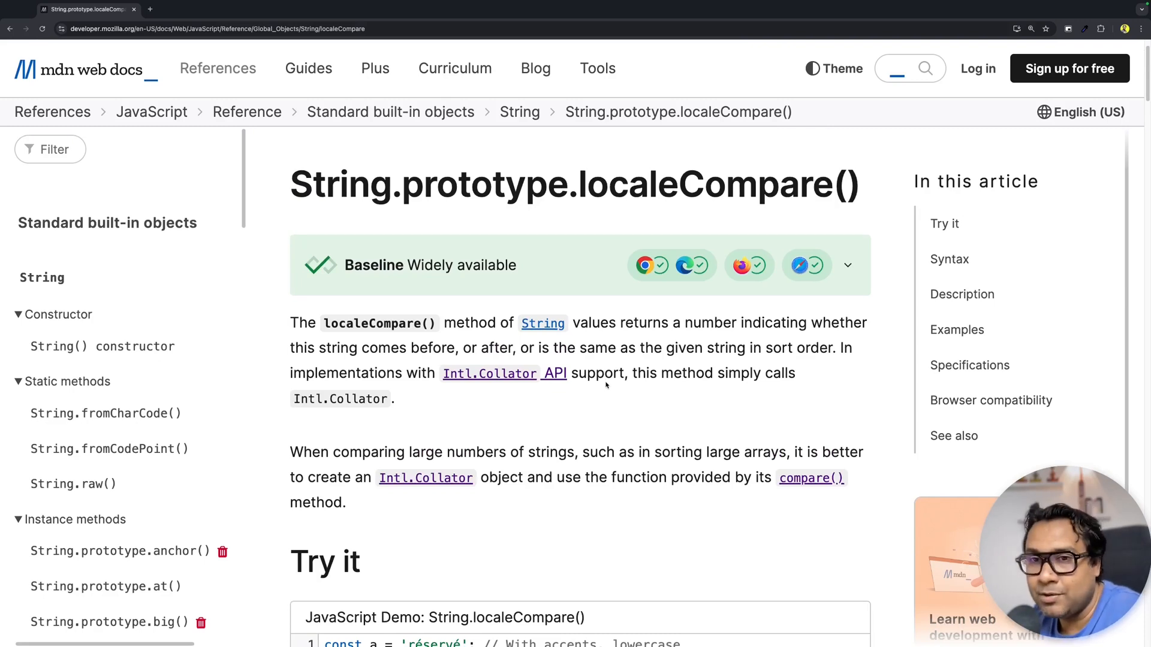
mouse_move(579, 435)
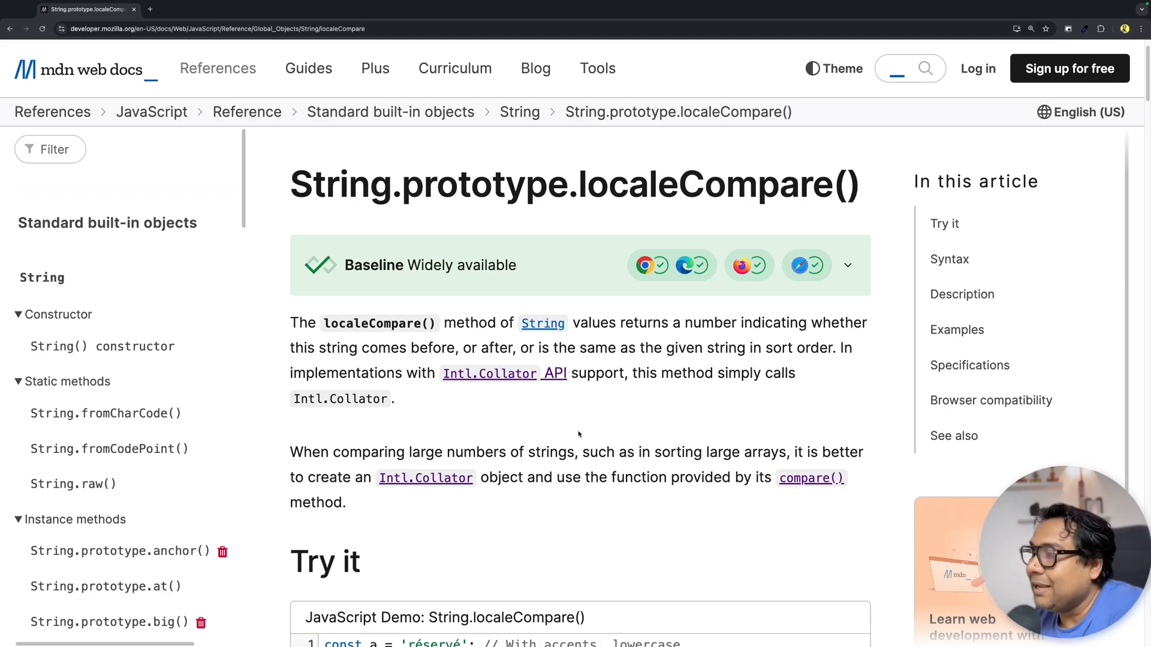
mouse_move(583, 444)
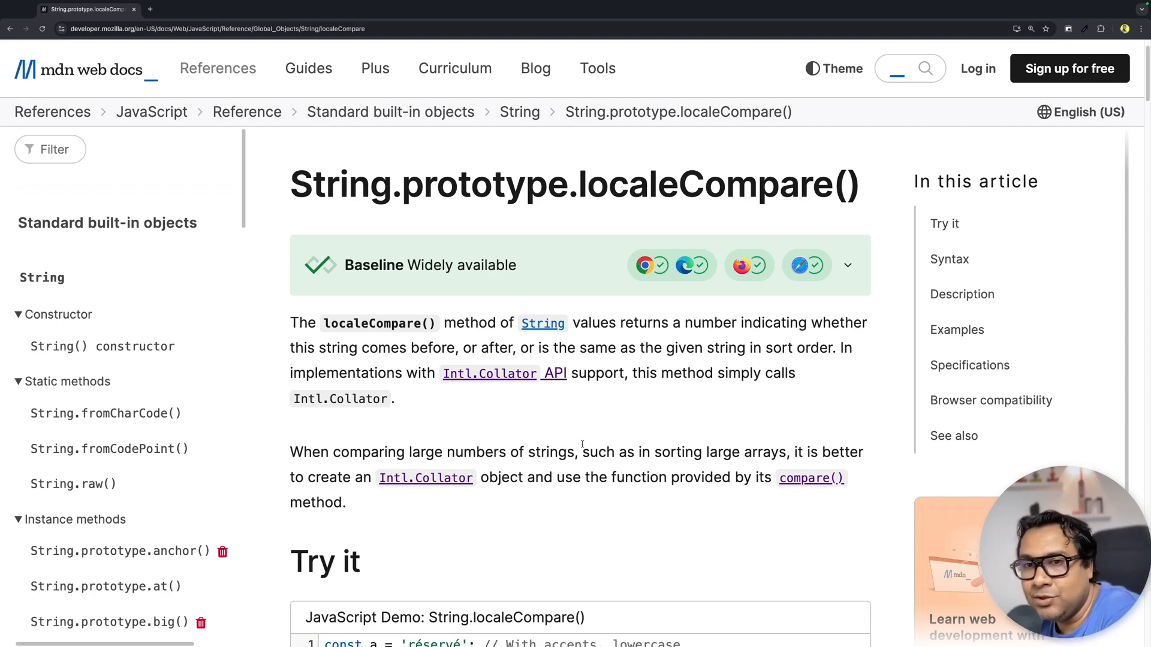
scroll(down, 3)
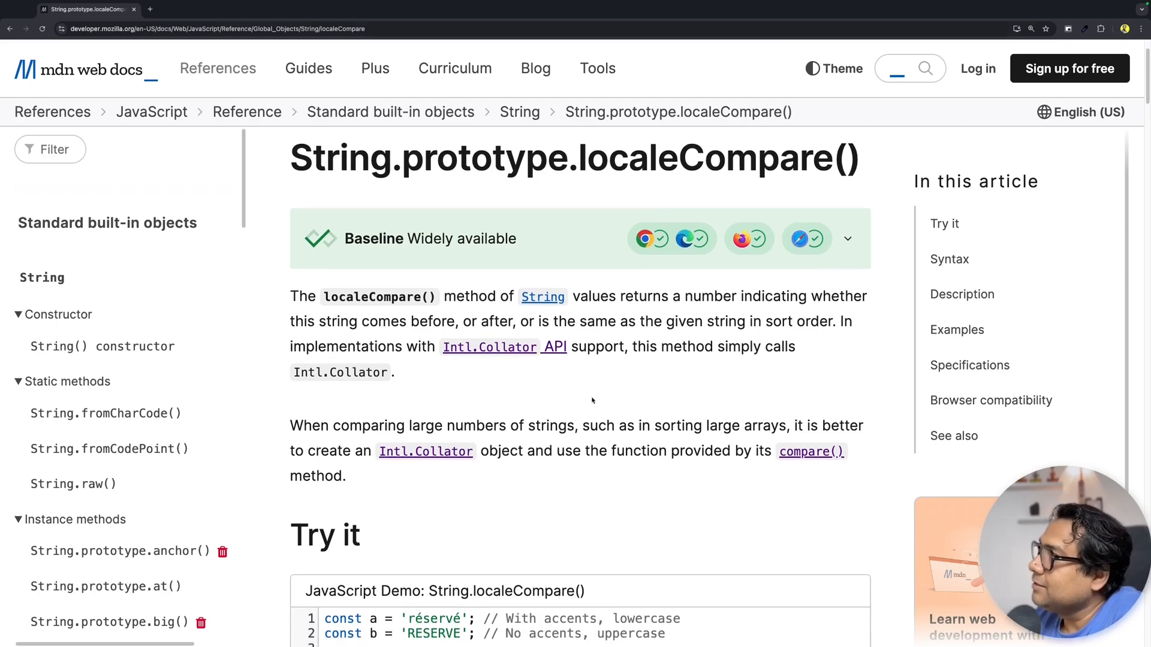
mouse_move(429, 472)
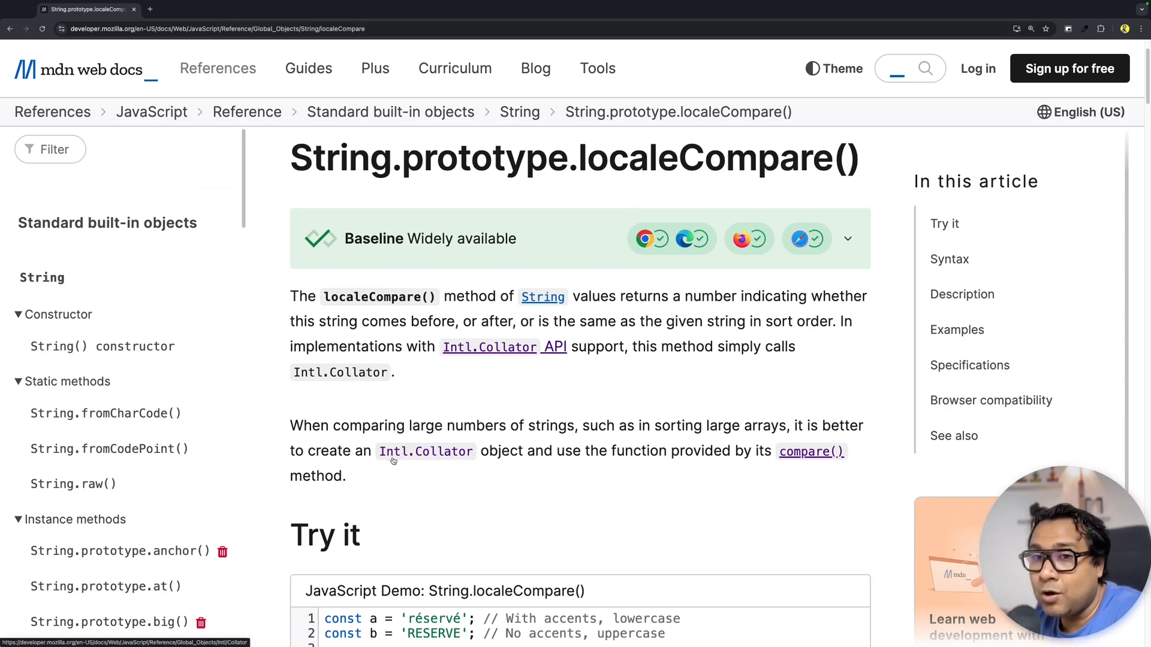
mouse_move(808, 494)
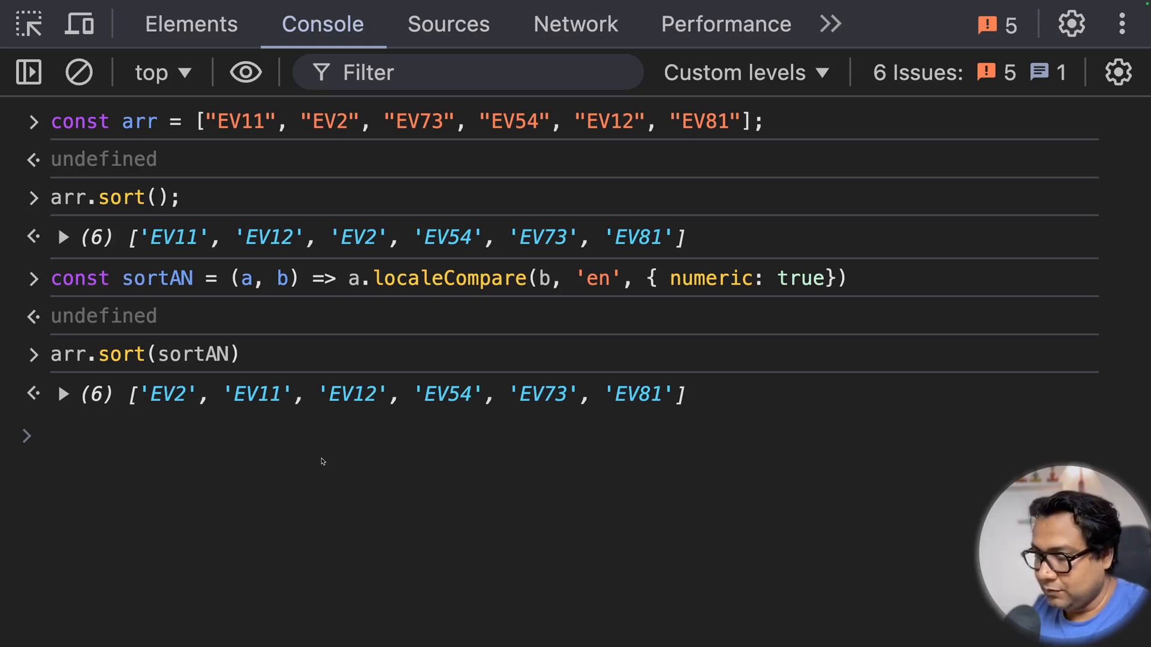
- Define const coll = new Intl.Collator('en', {numeric: true}).compare in the console
text(const co)
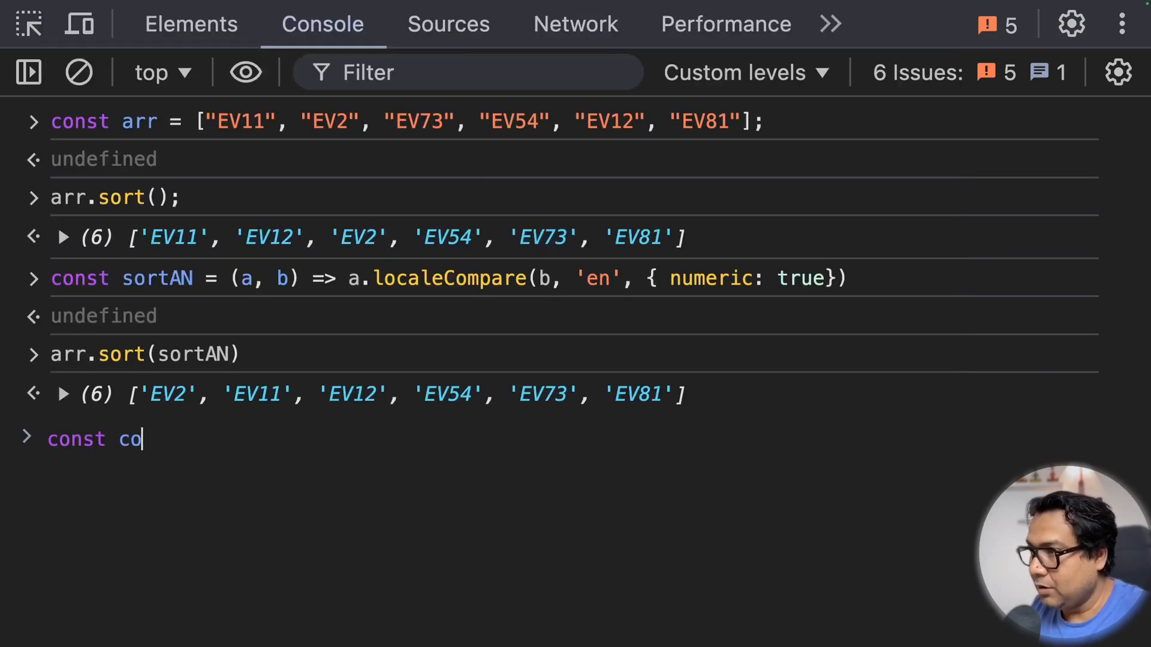
text(ll =)
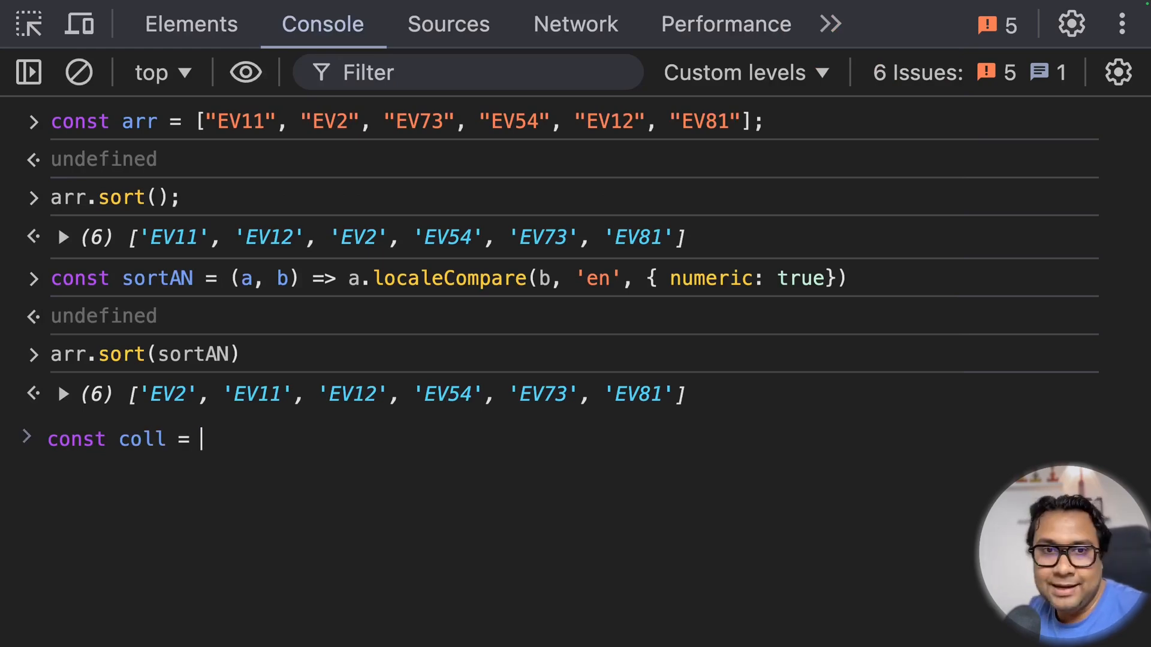
text(new I)
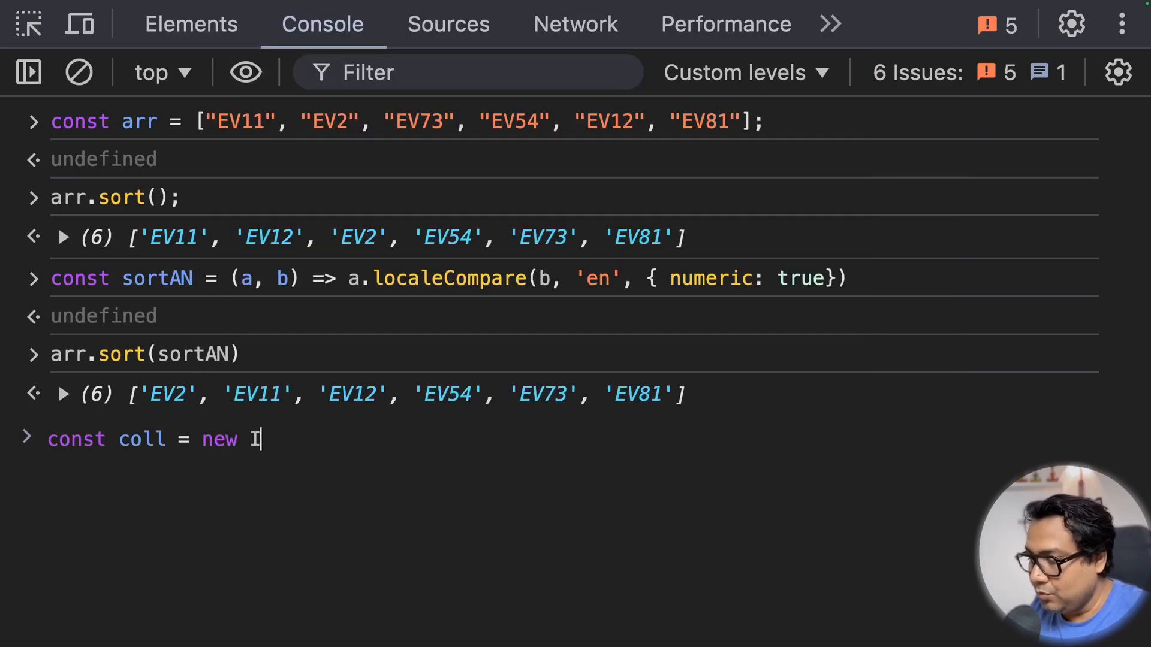
text(ntl.c)
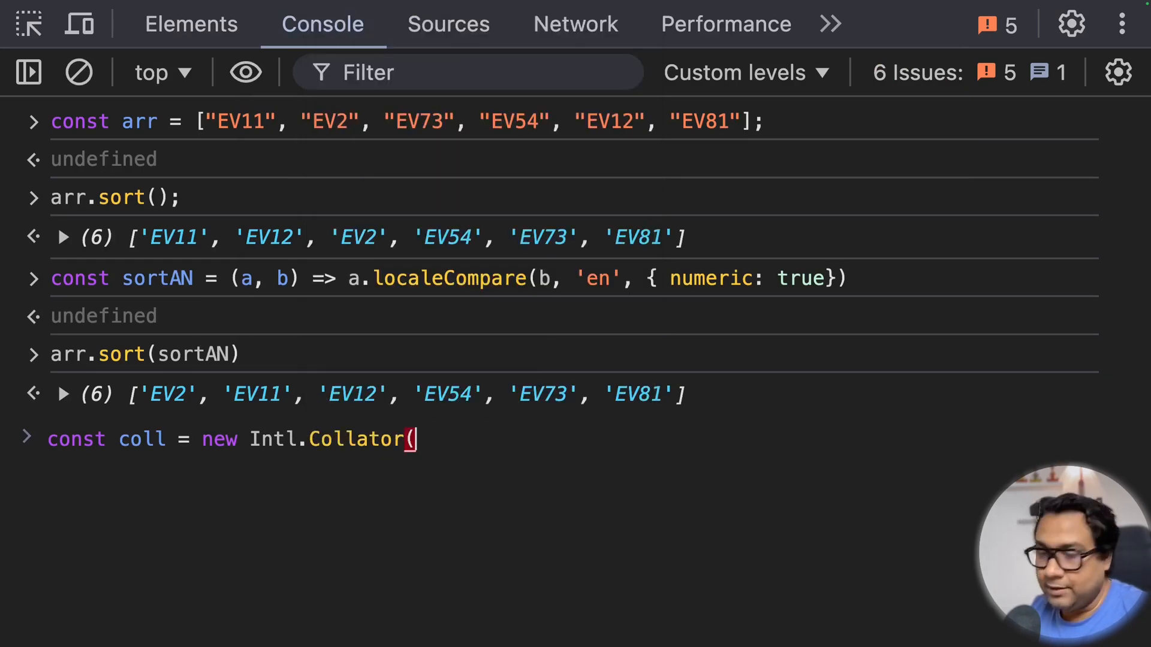
text('en)
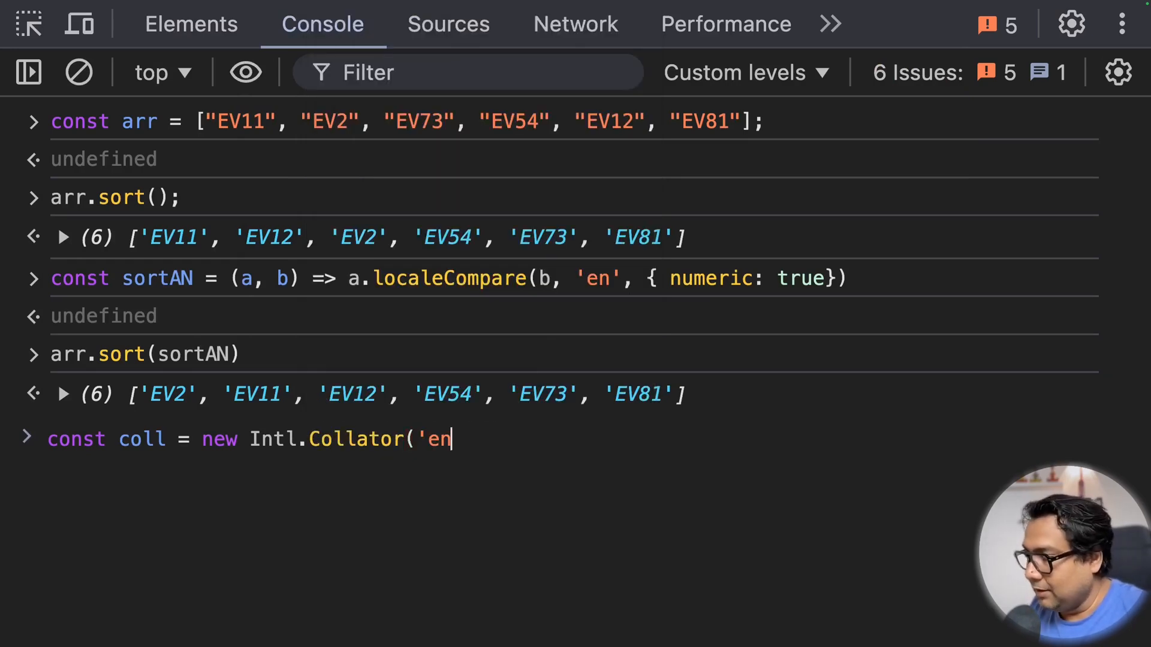
text(')
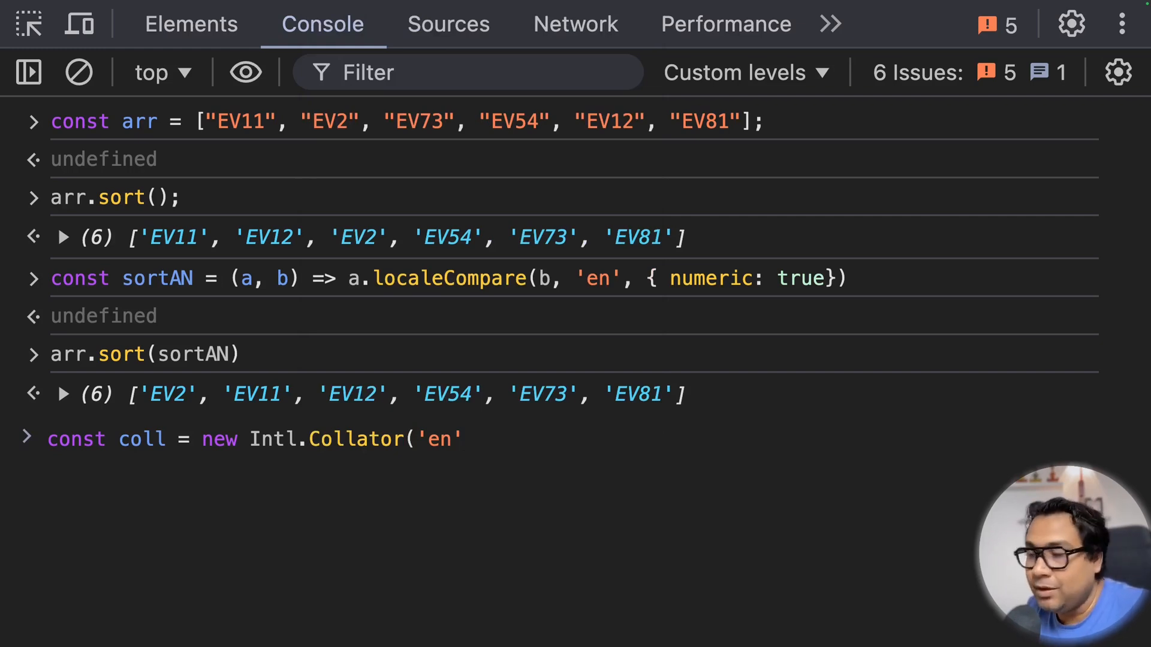
text(, {}))
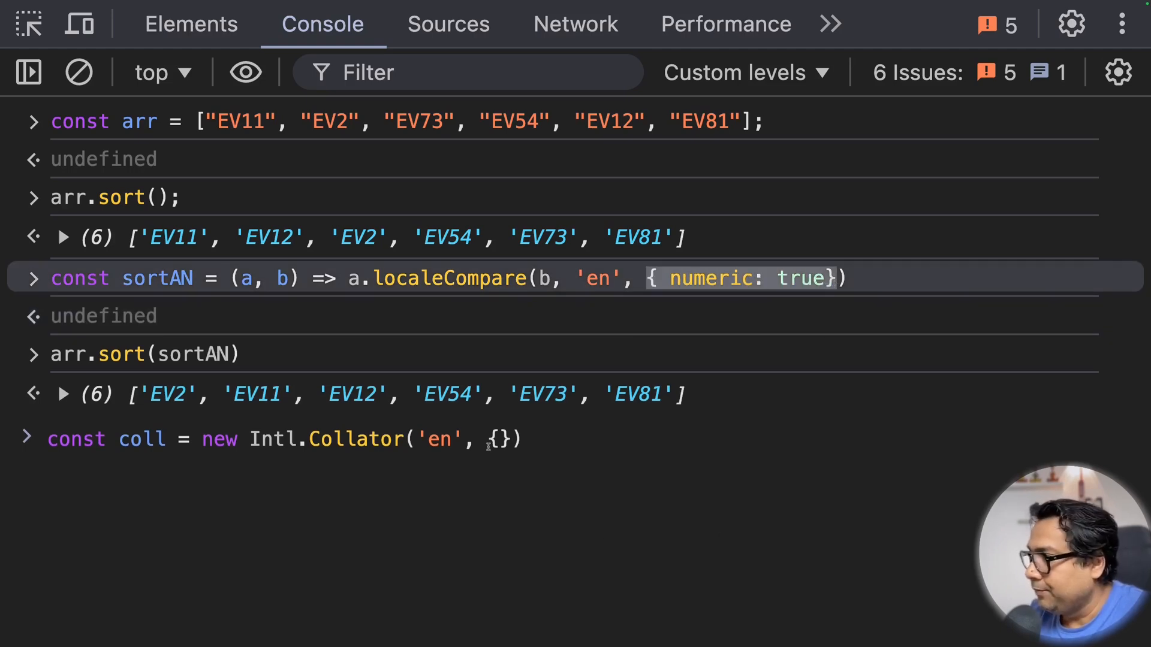
text(numeric: true)
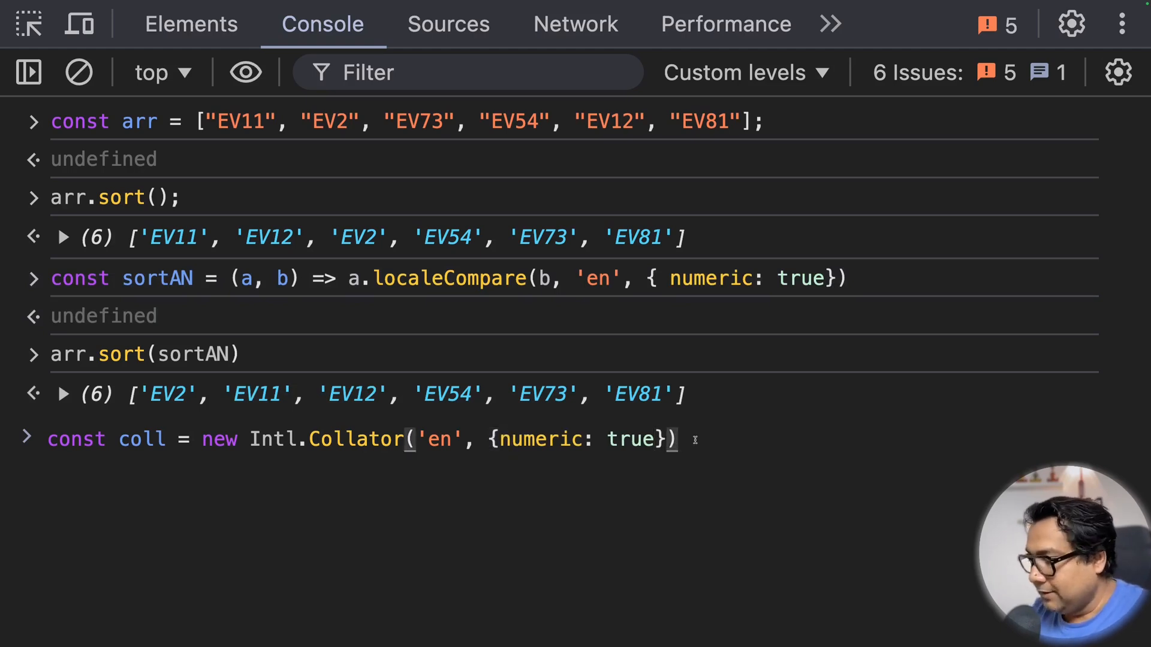
text(.com)
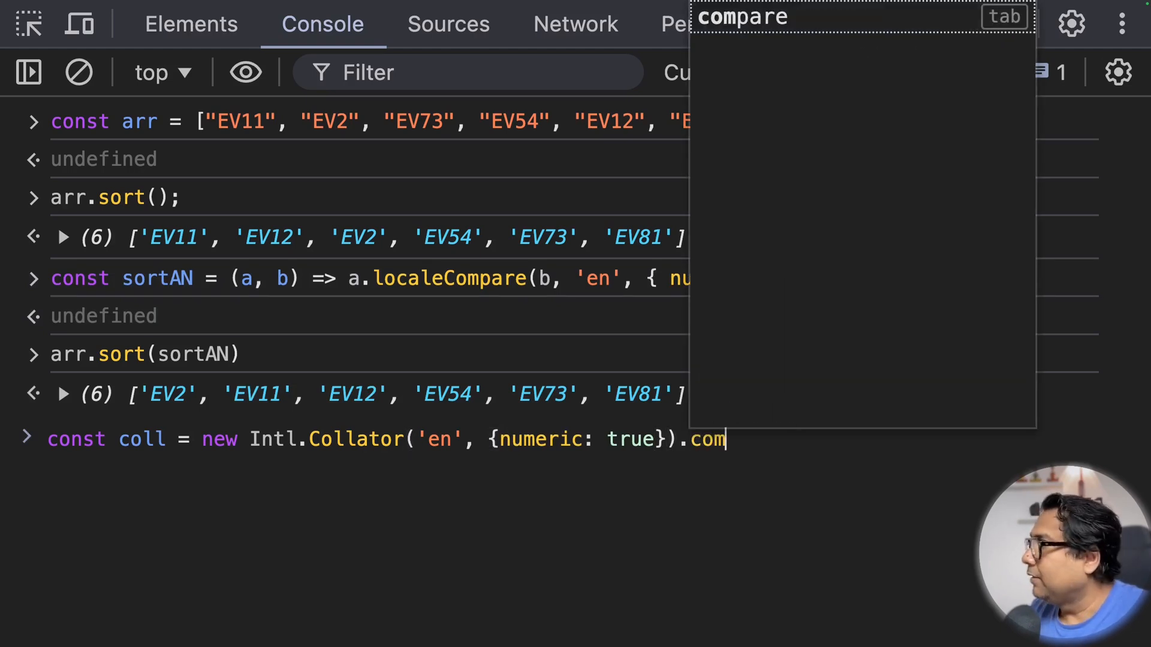
key(Enter)
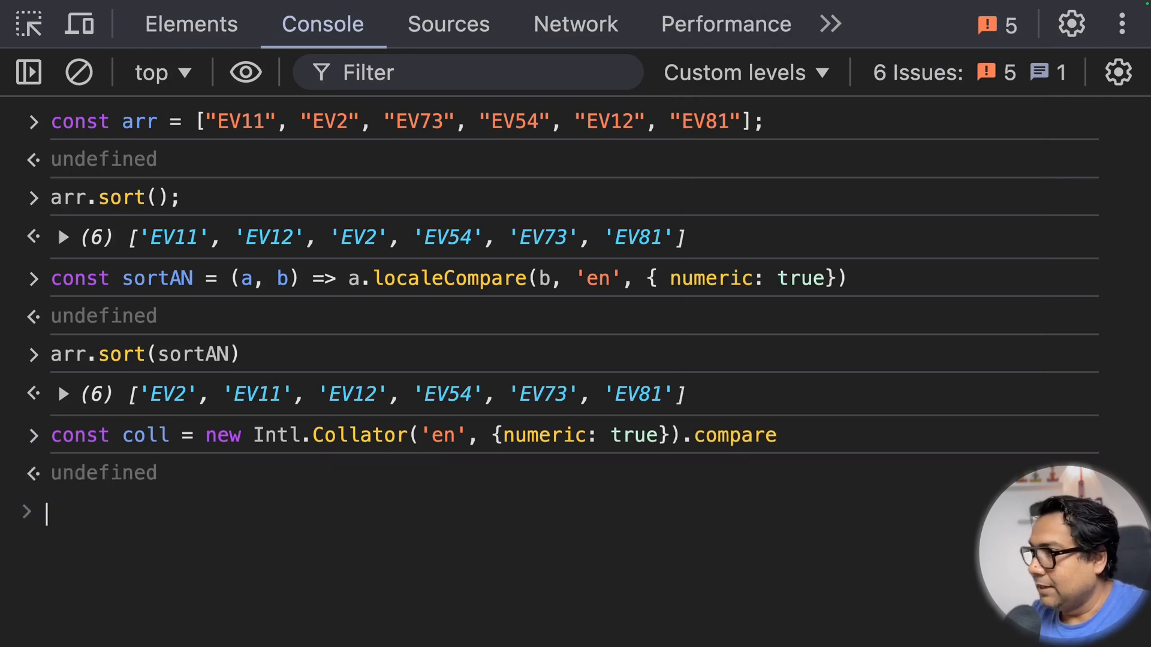
- Inspect coll as a native function, then run arr.sort(coll) yielding EV2, EV11, EV12, EV54, EV73, EV81
text(coll)
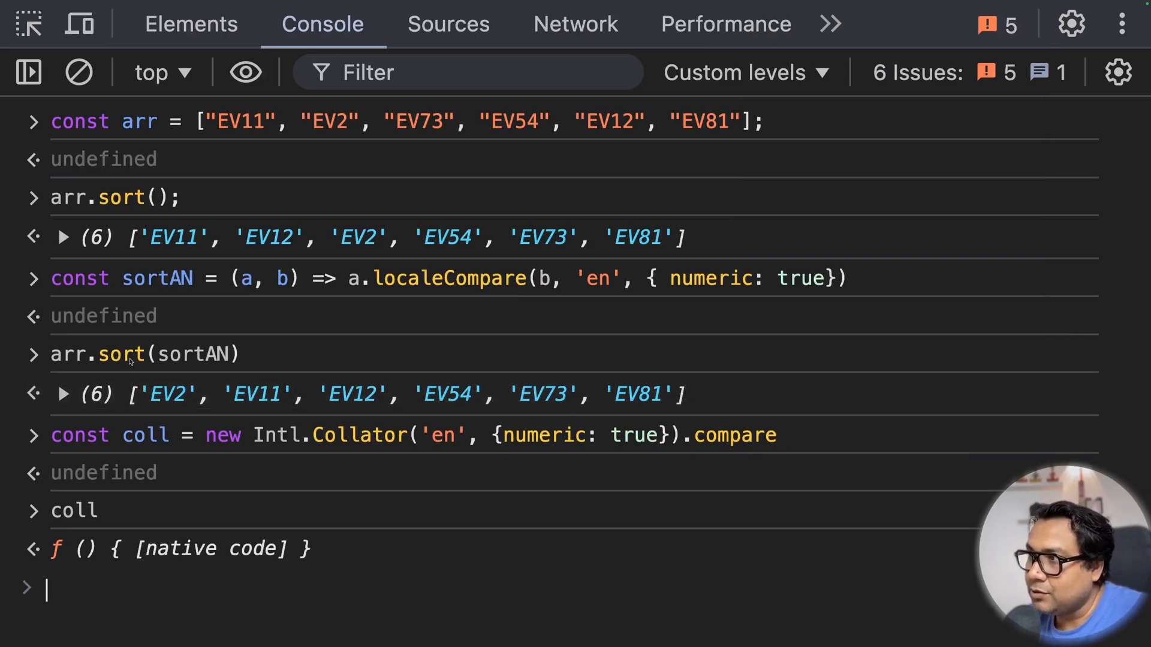
mouse_move(469, 290)
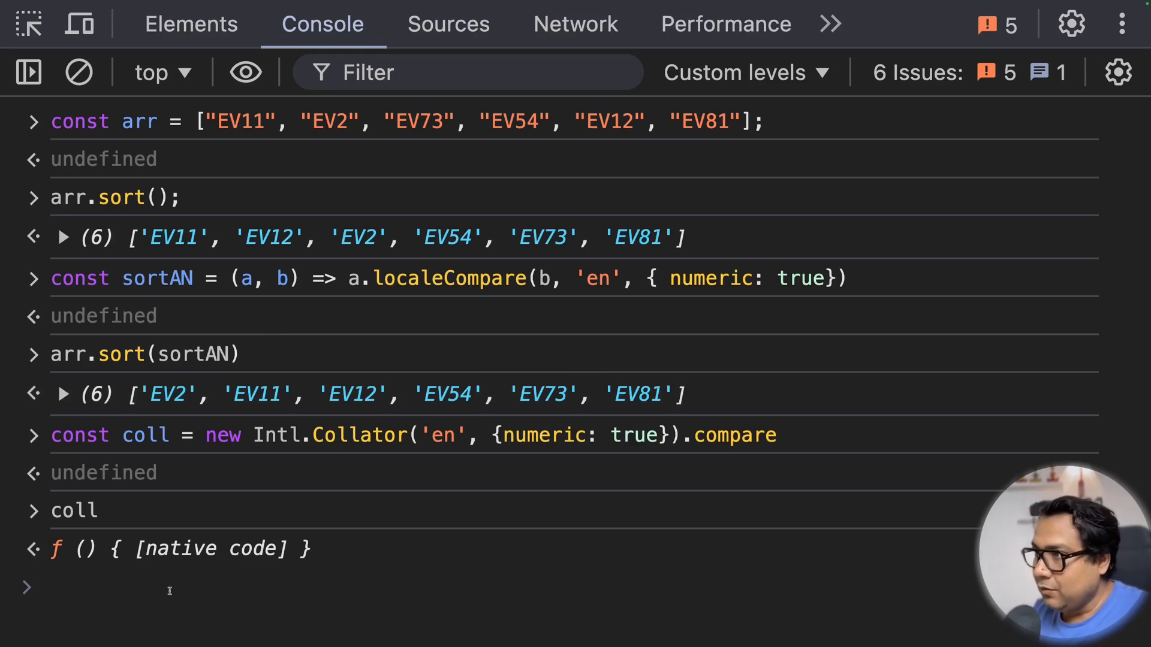
text(arr)
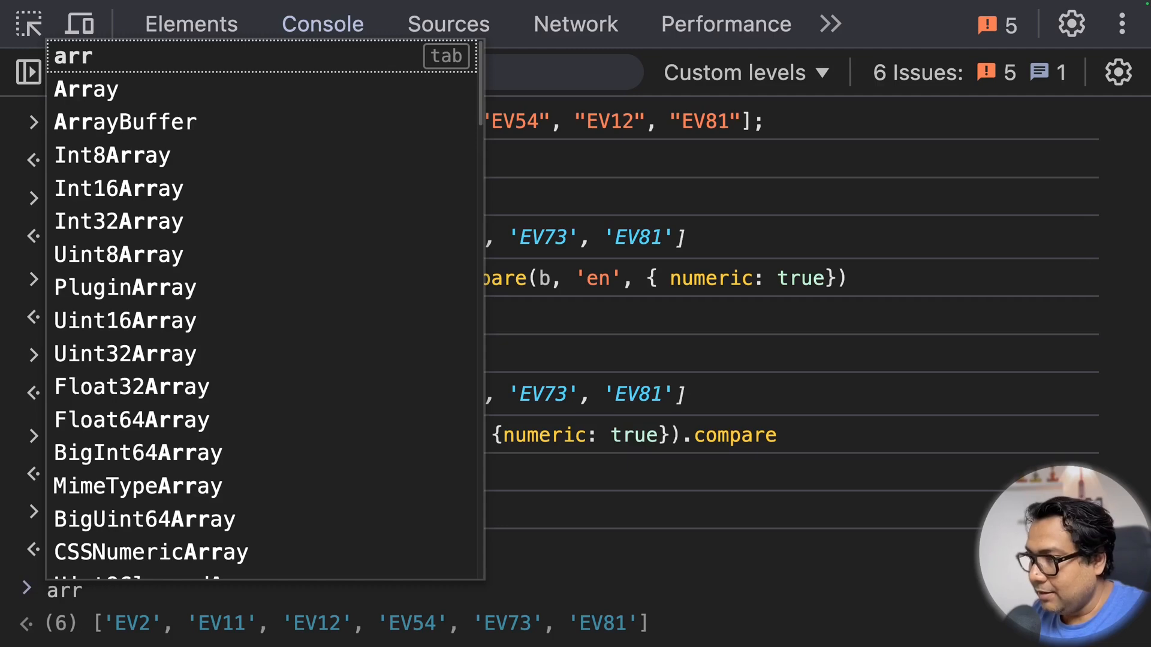
text(arr.sort()
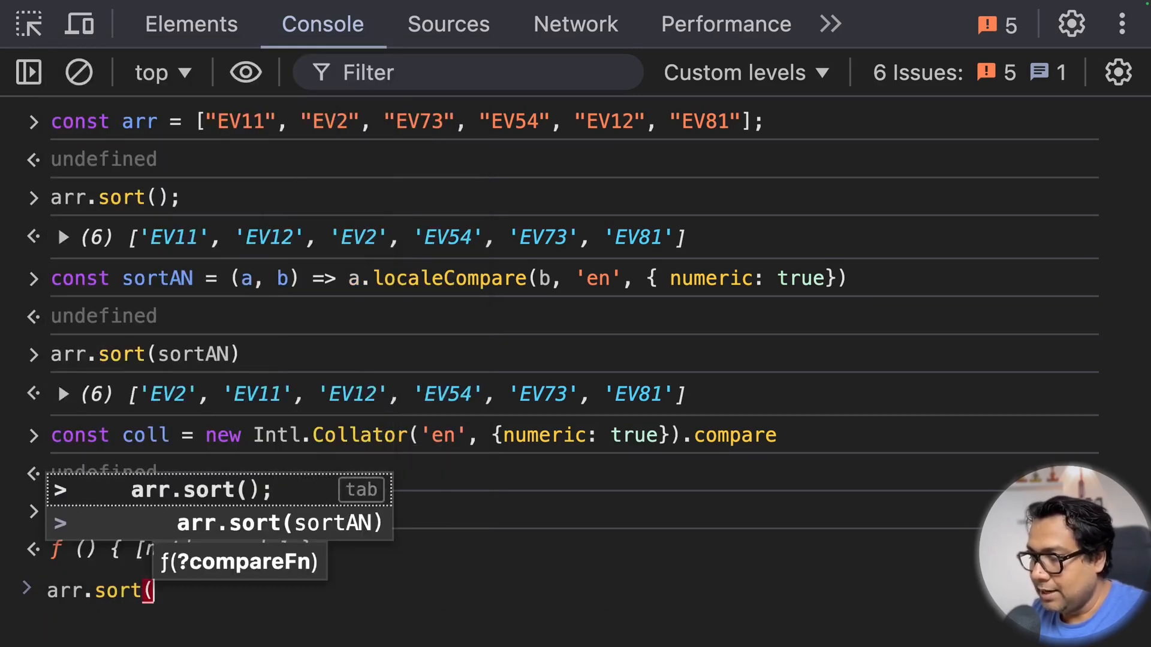
text(coll))
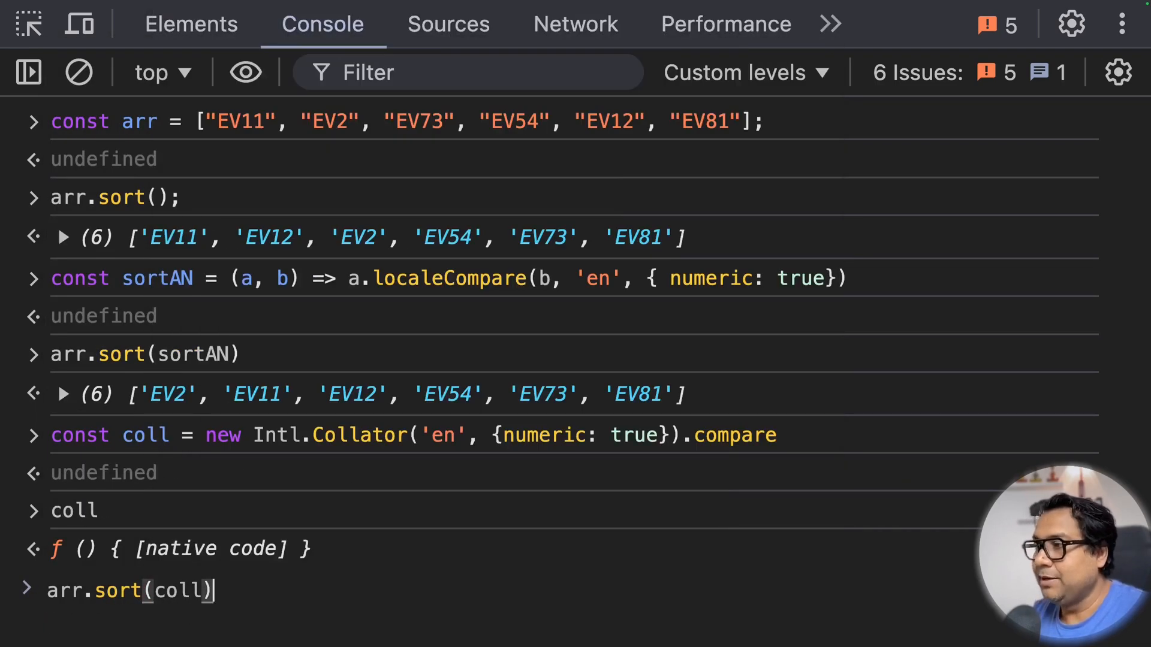
key(Enter)
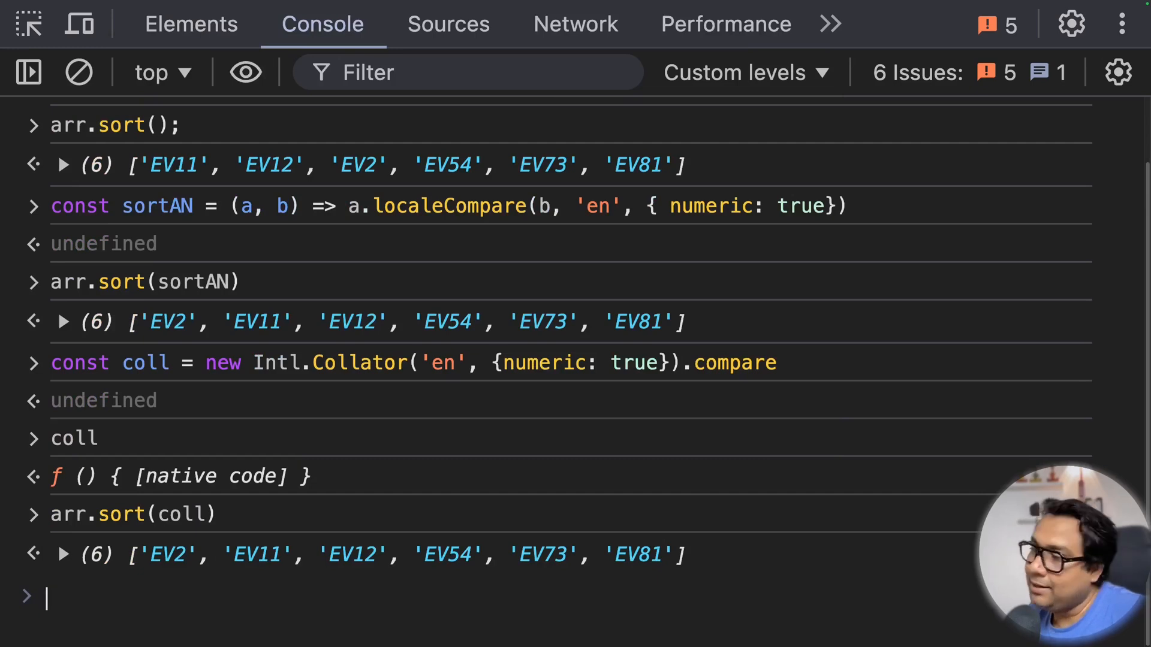